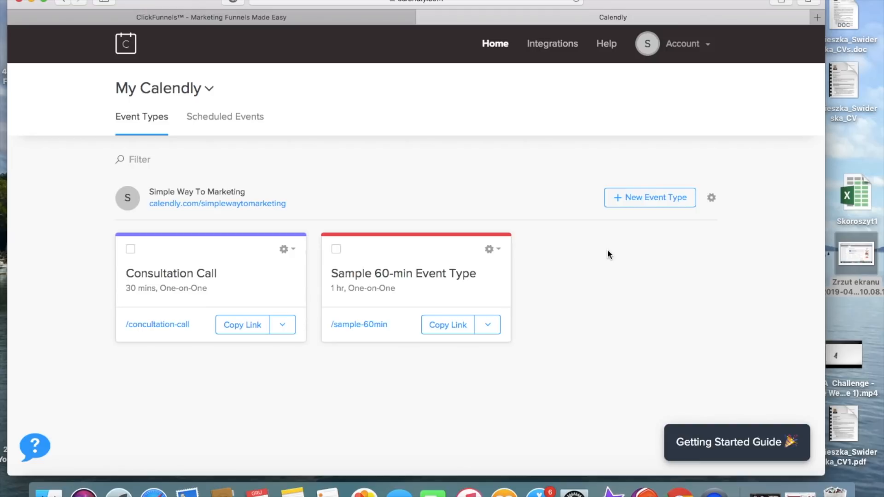
{"action": "mouse_move", "coordinate": [689, 52]}
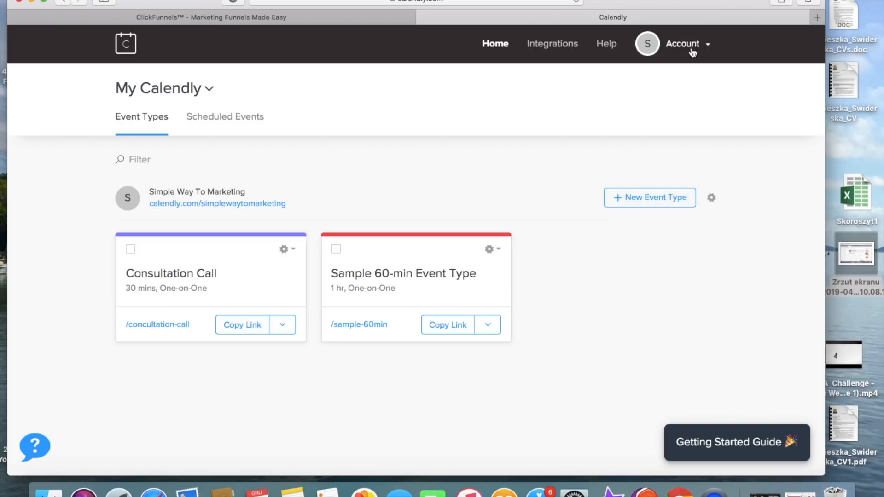
Review the calendar connection settings and available calendar accounts, then return to event types
{"action": "left_click", "coordinate": [685, 44]}
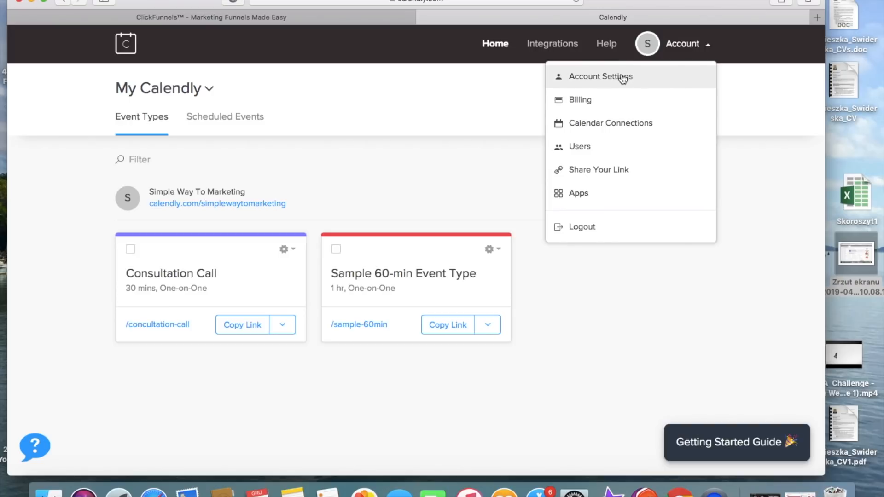
{"action": "left_click", "coordinate": [601, 77]}
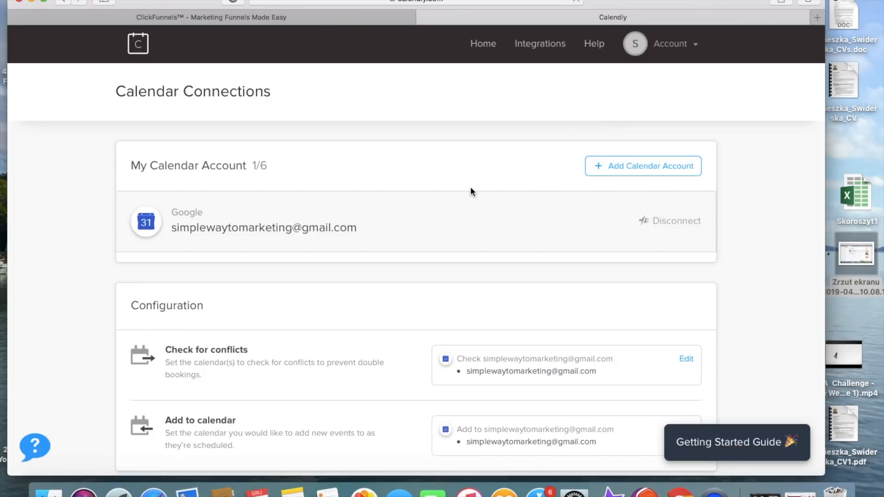
{"action": "mouse_move", "coordinate": [361, 195]}
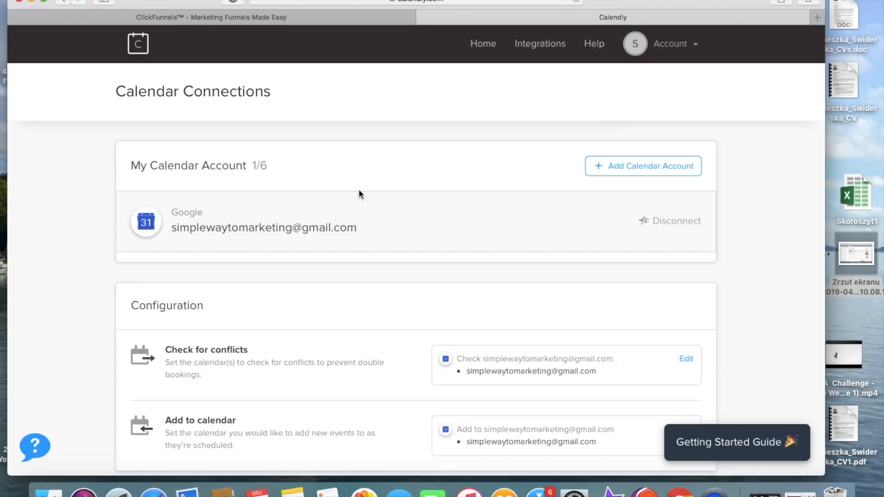
{"action": "scroll", "scroll_direction": "down", "scroll_amount": 3}
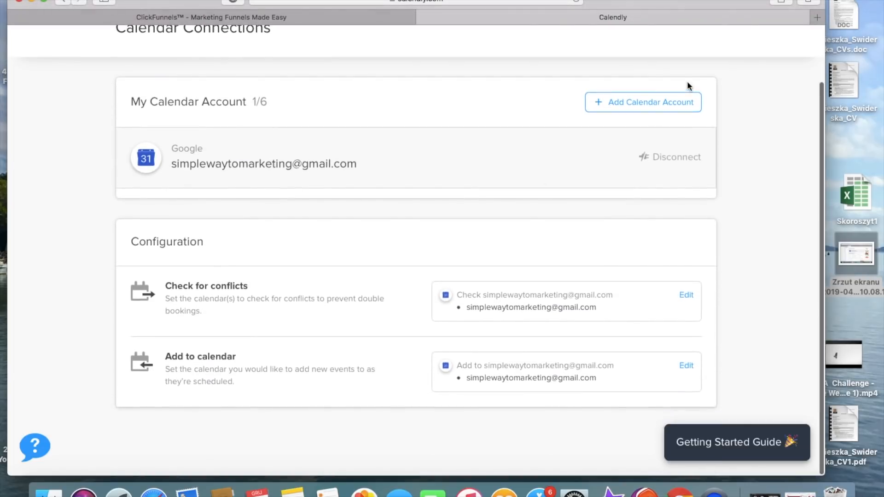
{"action": "left_click", "coordinate": [642, 102]}
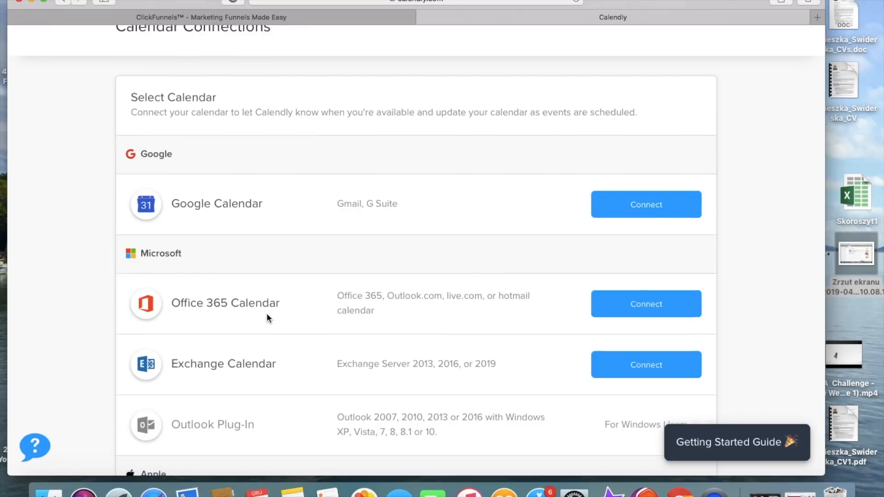
{"action": "scroll", "scroll_direction": "down", "scroll_amount": 3}
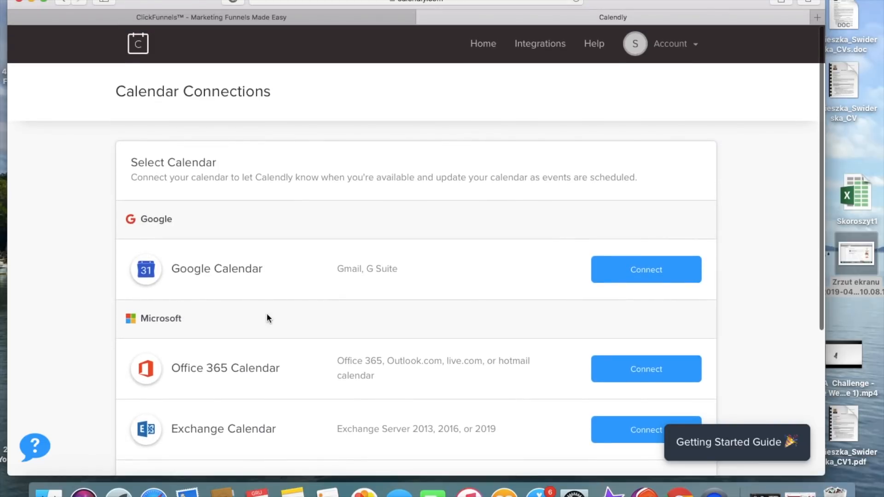
{"action": "left_click", "coordinate": [483, 43]}
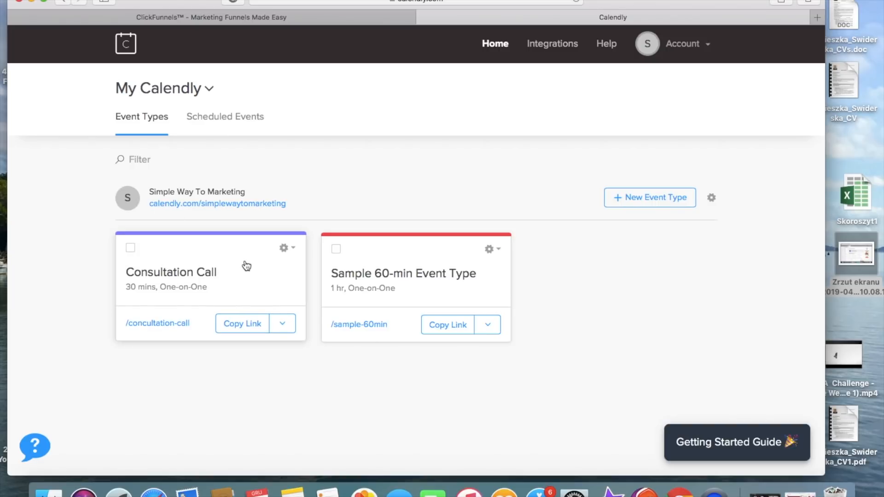
{"action": "mouse_move", "coordinate": [287, 248]}
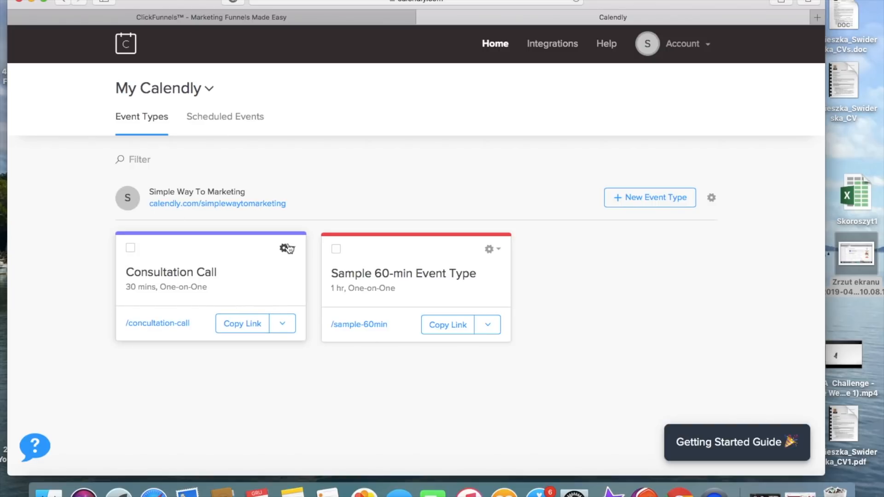
Edit the Consultation Call event, keep Zoom as its meeting location and go to Integrations
{"action": "left_click", "coordinate": [287, 248]}
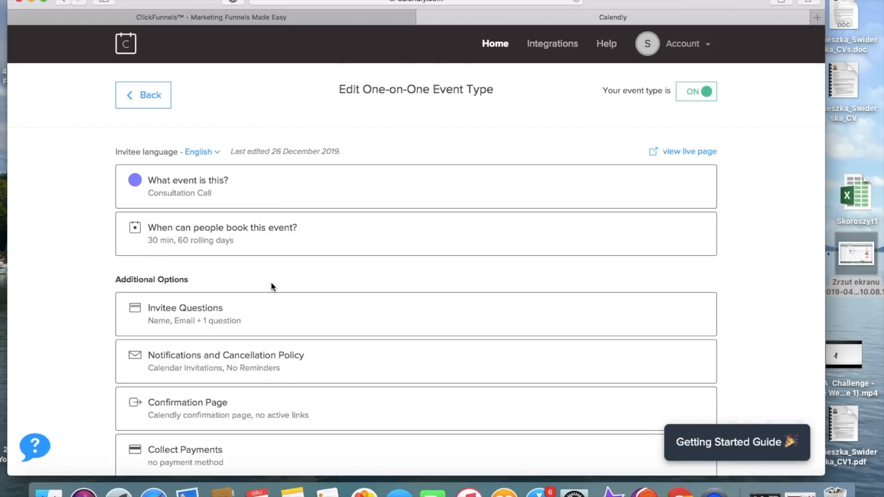
{"action": "mouse_move", "coordinate": [293, 198]}
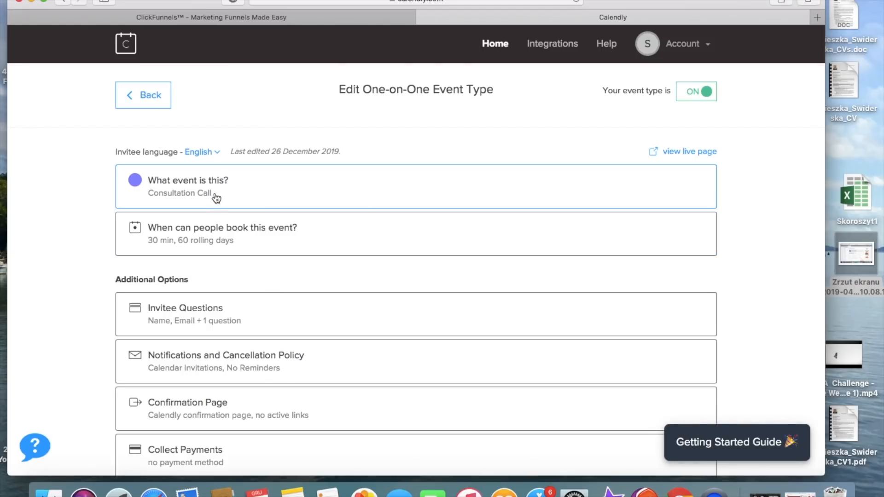
{"action": "left_click", "coordinate": [188, 181]}
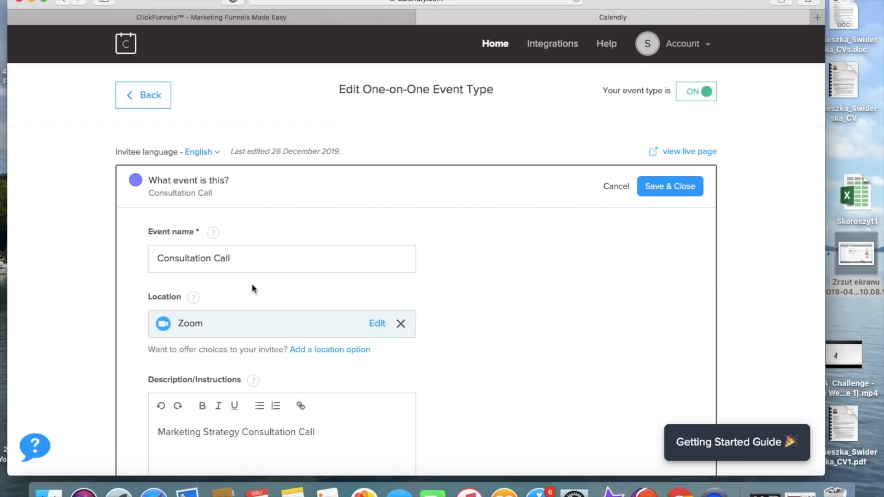
{"action": "scroll", "scroll_direction": "down", "scroll_amount": 3}
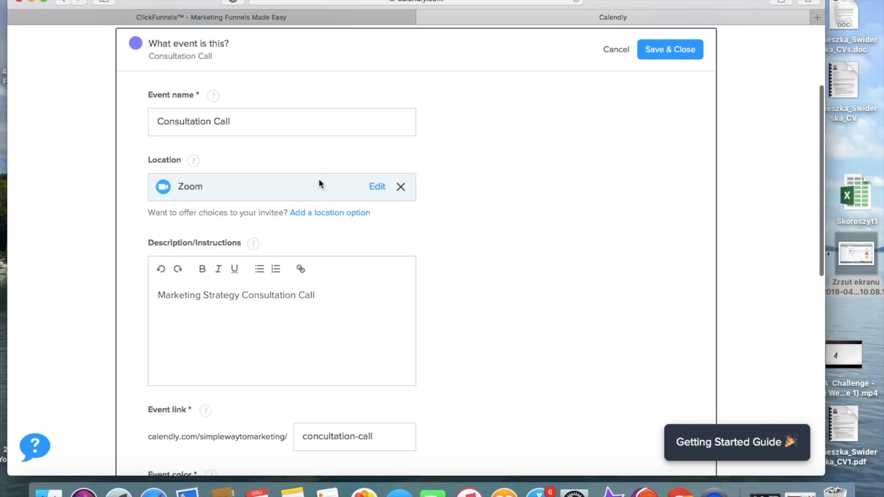
{"action": "left_click", "coordinate": [377, 187]}
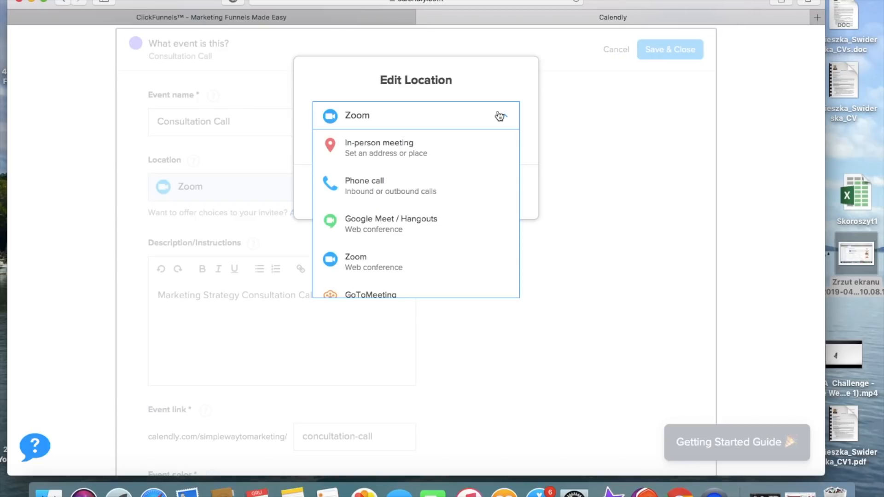
{"action": "mouse_move", "coordinate": [391, 147]}
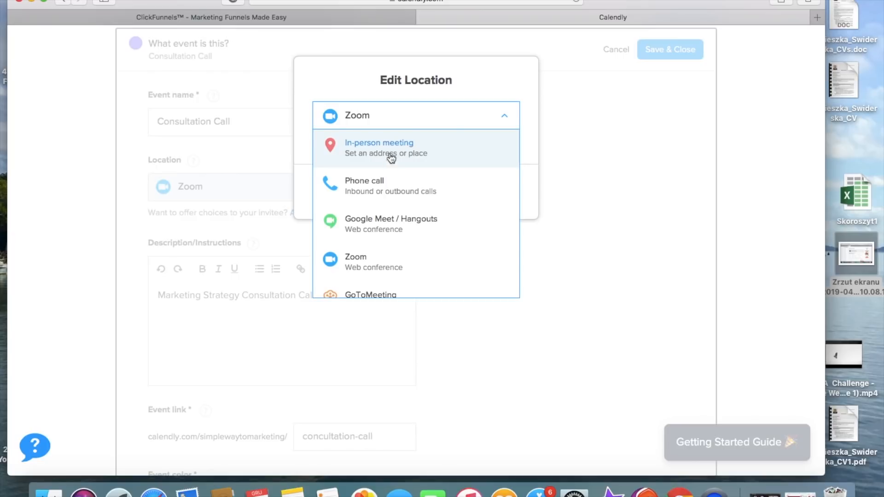
{"action": "mouse_move", "coordinate": [486, 152]}
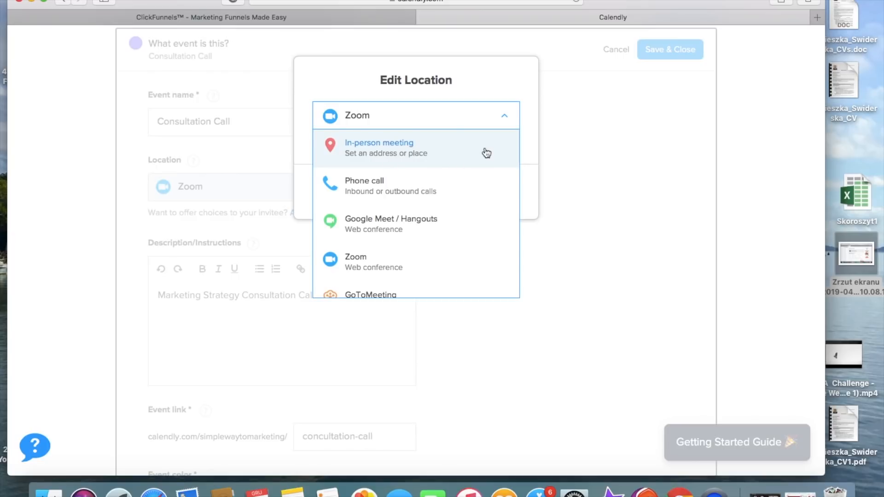
{"action": "mouse_move", "coordinate": [544, 134]}
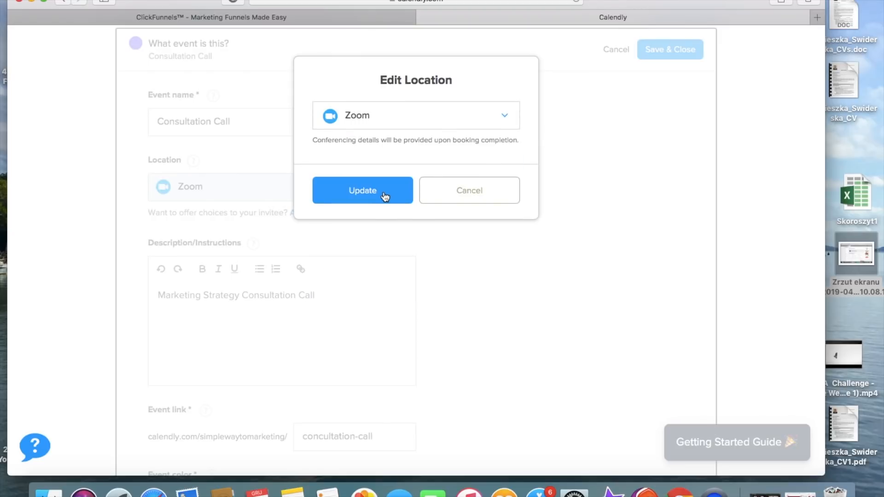
{"action": "left_click", "coordinate": [363, 190]}
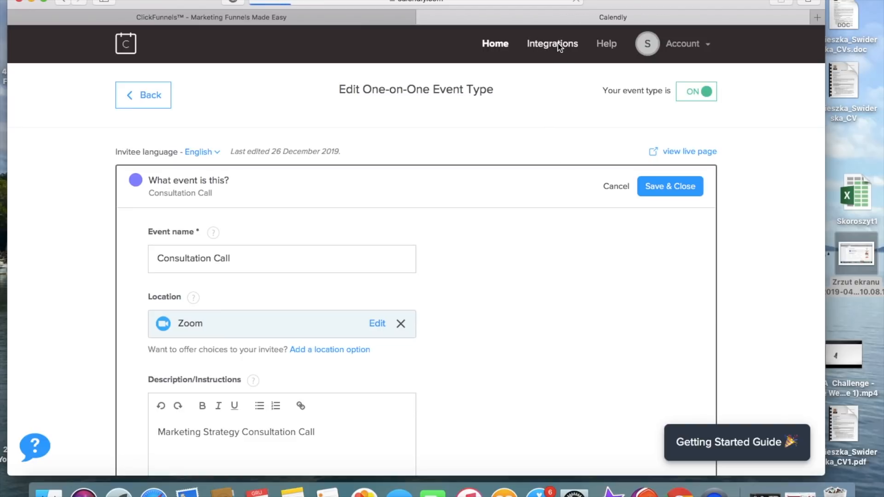
{"action": "left_click", "coordinate": [552, 44]}
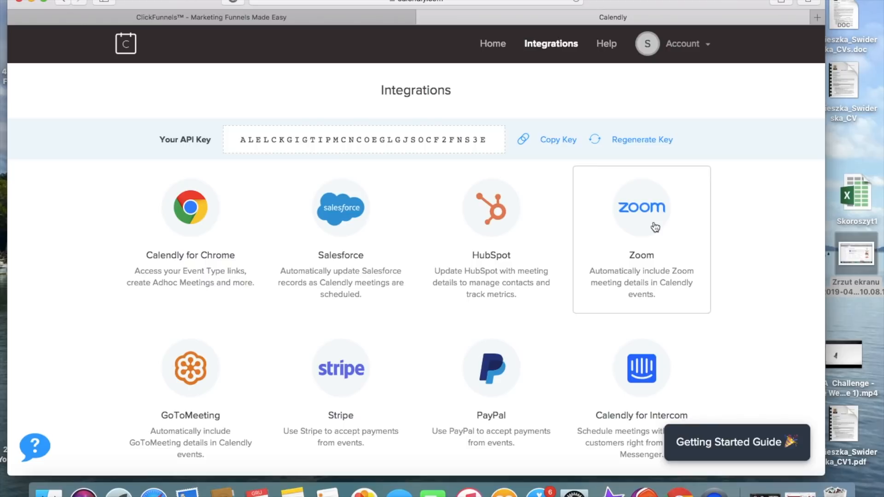
Review the Consultation Call's availability with Secret Event left at NO and Save & Close
{"action": "left_click", "coordinate": [496, 43]}
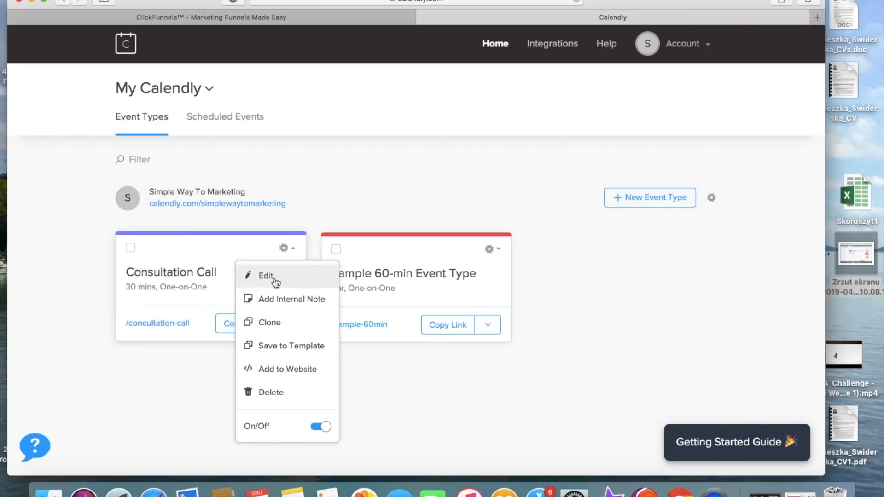
{"action": "left_click", "coordinate": [265, 276]}
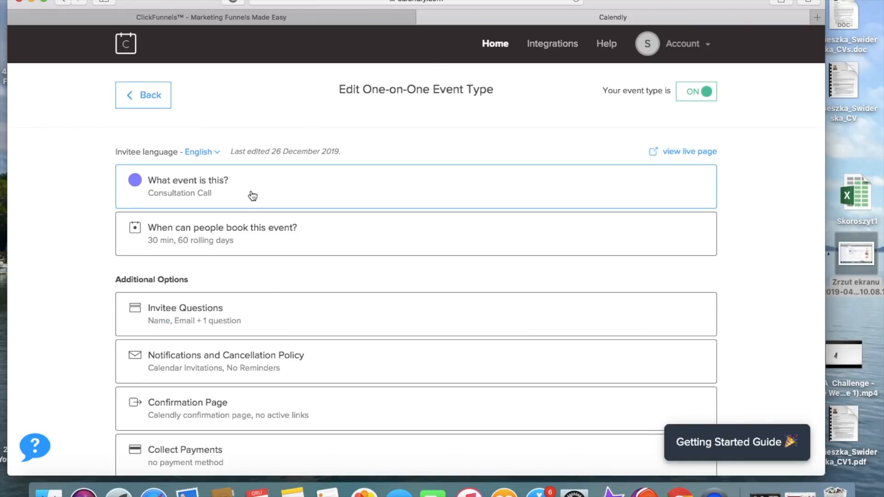
{"action": "left_click", "coordinate": [188, 186]}
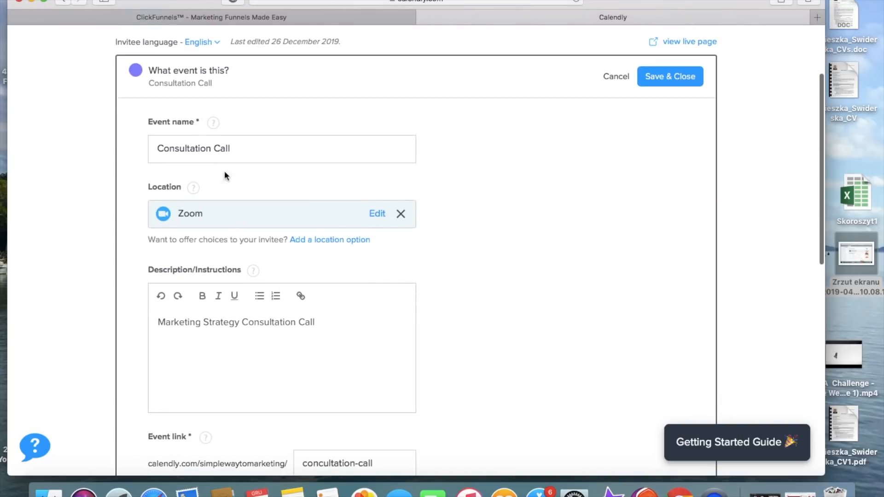
{"action": "scroll", "scroll_direction": "down", "scroll_amount": 3}
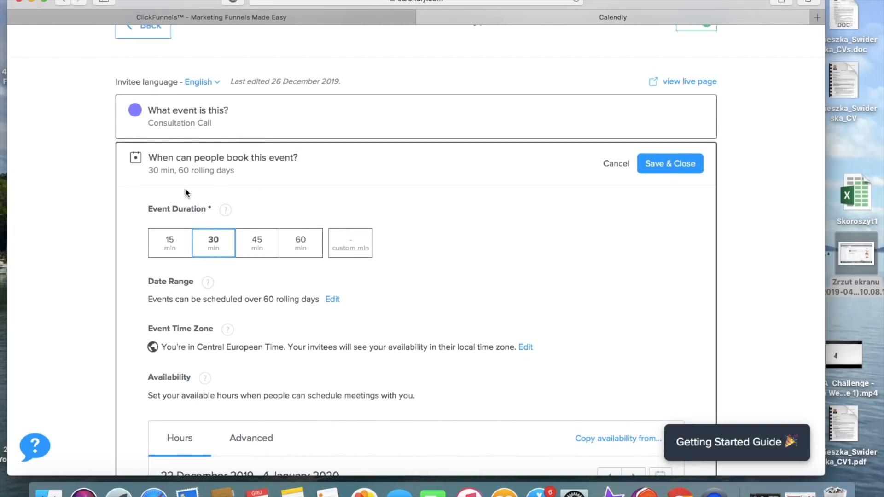
{"action": "mouse_move", "coordinate": [292, 227]}
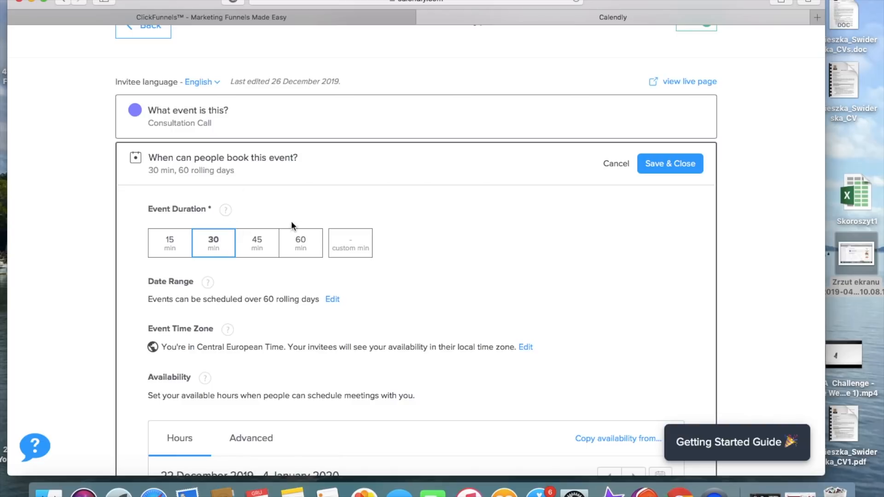
{"action": "scroll", "scroll_direction": "down", "scroll_amount": 3}
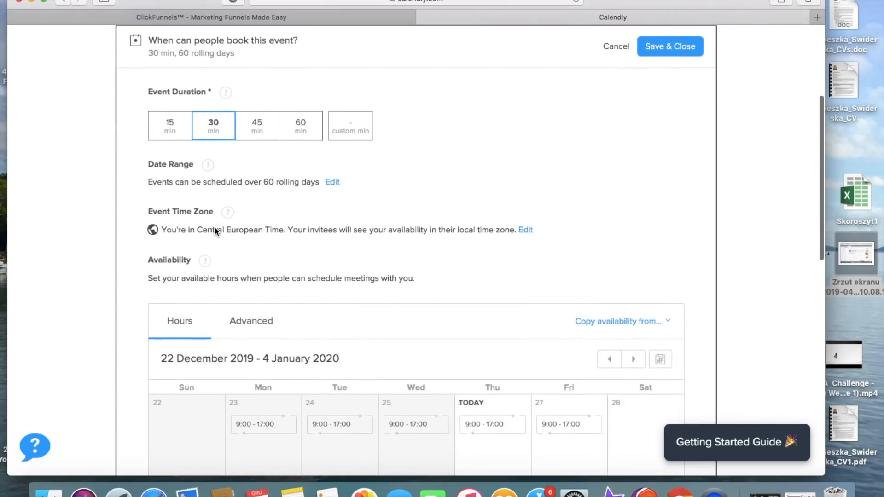
{"action": "scroll", "scroll_direction": "down", "scroll_amount": 3}
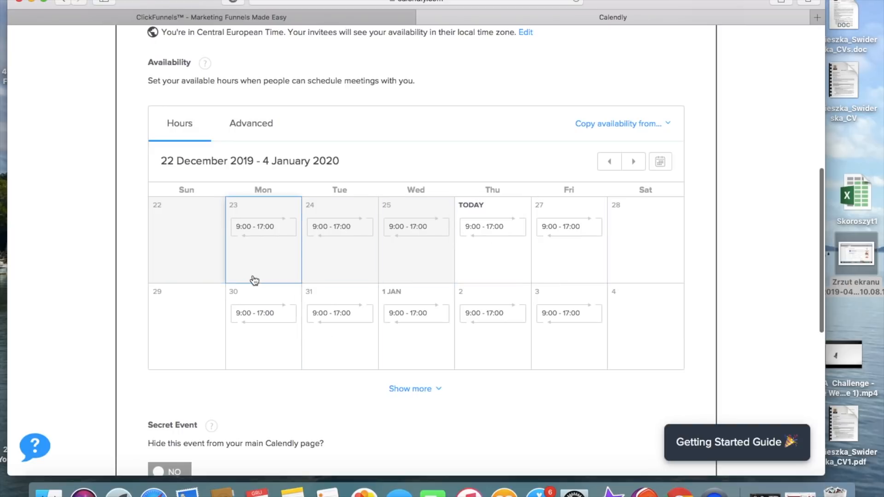
{"action": "left_click", "coordinate": [262, 226]}
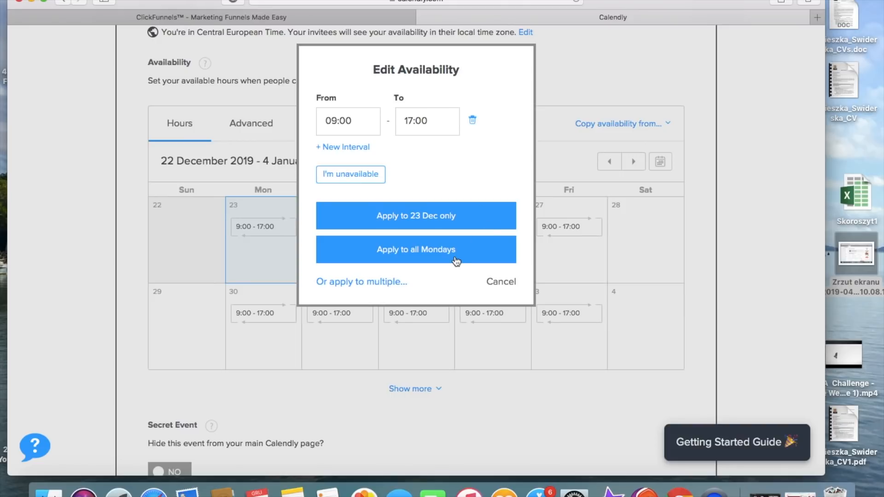
{"action": "mouse_move", "coordinate": [533, 117]}
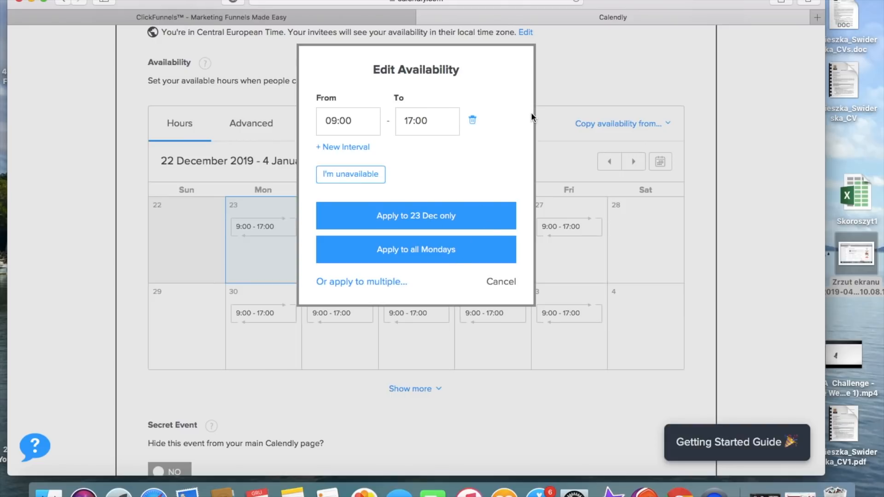
{"action": "mouse_move", "coordinate": [562, 83]}
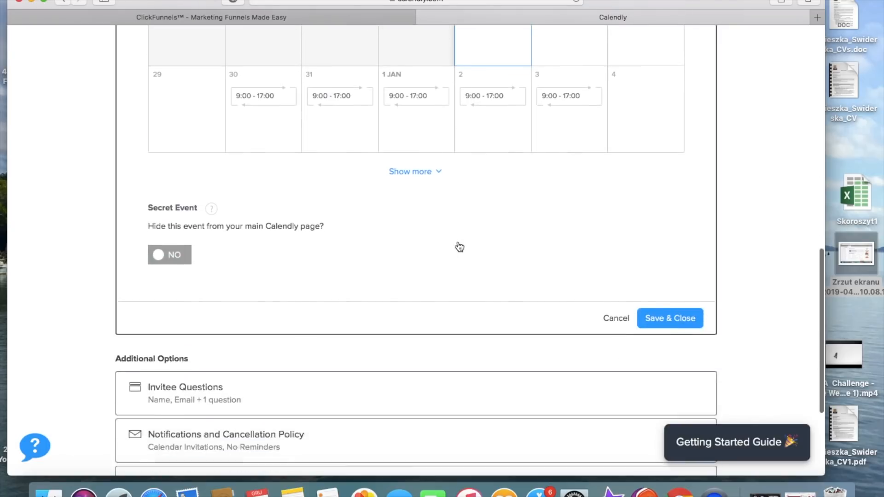
{"action": "left_click", "coordinate": [670, 318]}
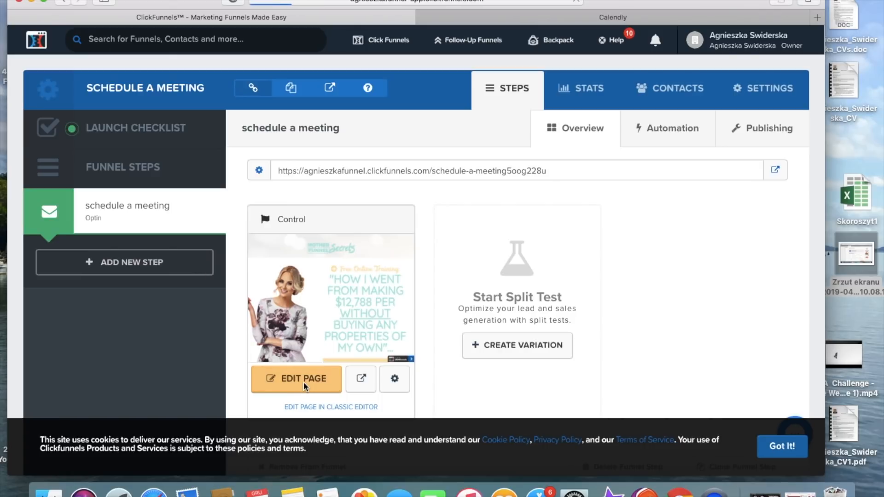
Edit the opt-in page, delete the stock model photo and insert an Image element set to the round headshot
{"action": "left_click", "coordinate": [296, 379]}
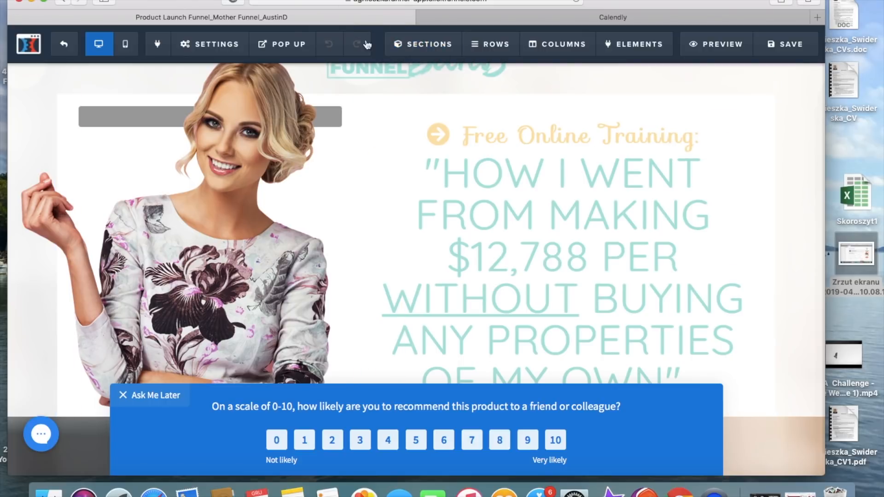
{"action": "left_click", "coordinate": [391, 33]}
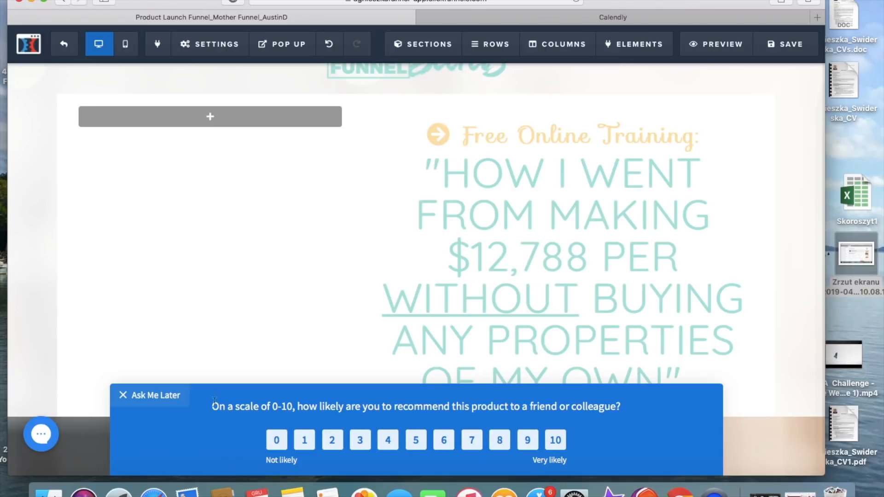
{"action": "left_click", "coordinate": [634, 44]}
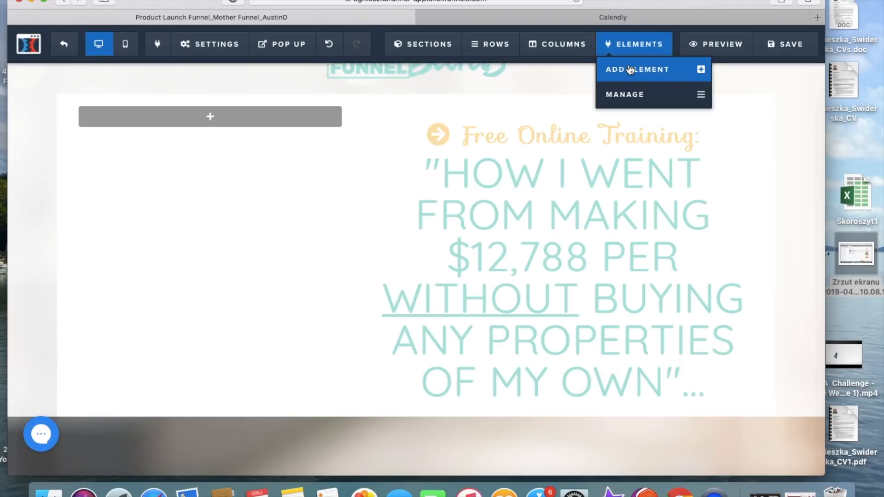
{"action": "left_click", "coordinate": [637, 69]}
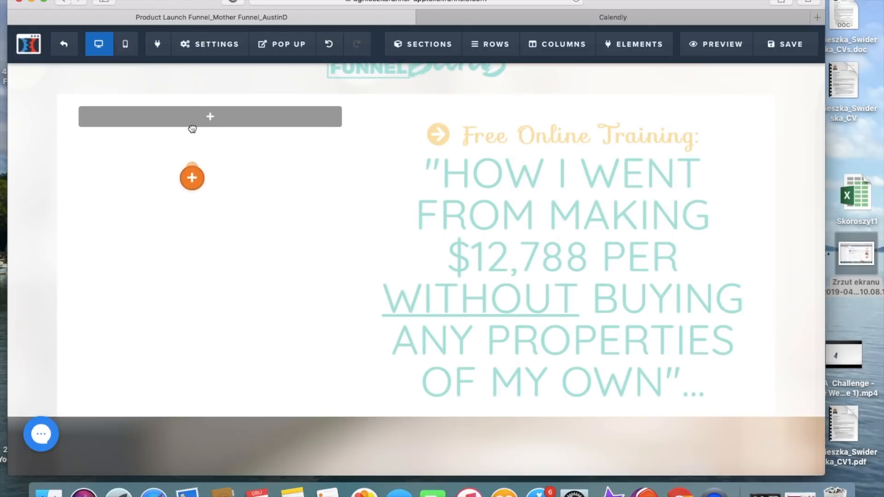
{"action": "left_click", "coordinate": [192, 177]}
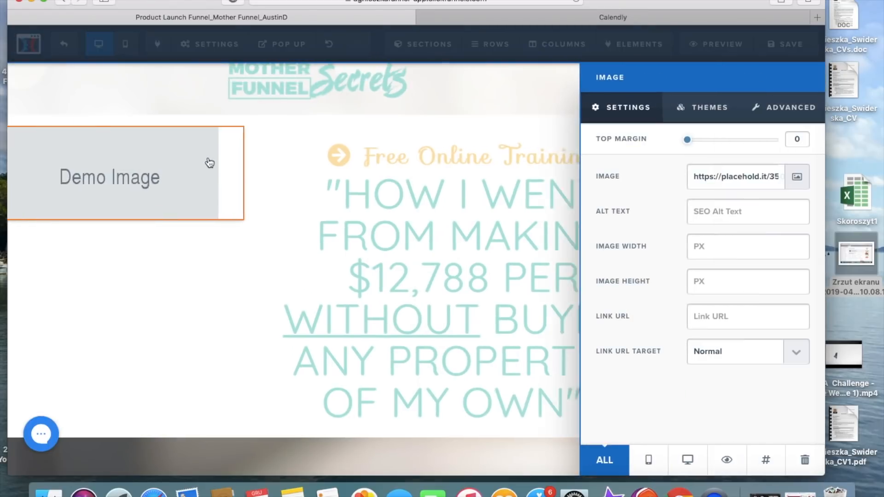
{"action": "left_click", "coordinate": [797, 177]}
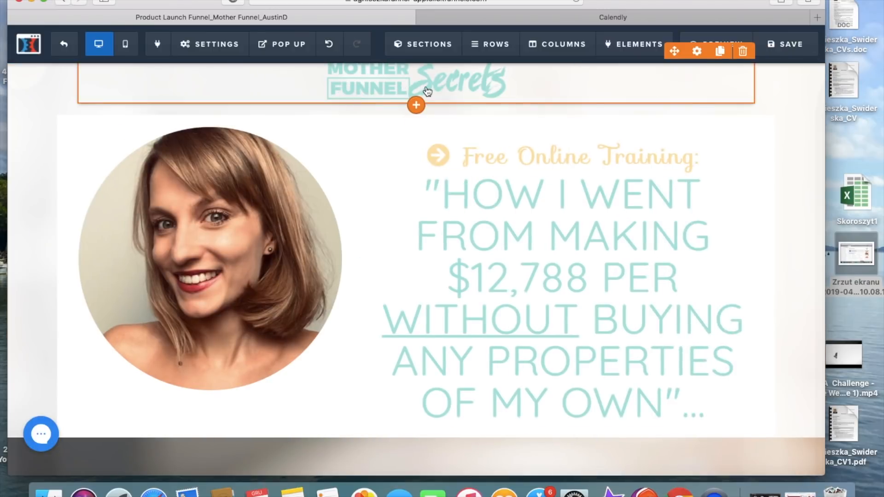
{"action": "mouse_move", "coordinate": [732, 84]}
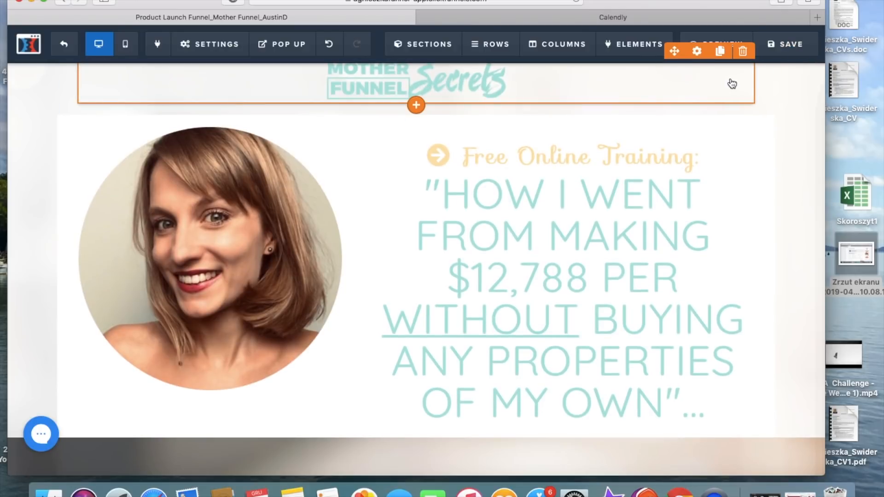
Delete the Mother Funnel Secrets logo and rewrite the headline to end with 'Call Now!'
{"action": "left_click", "coordinate": [743, 51]}
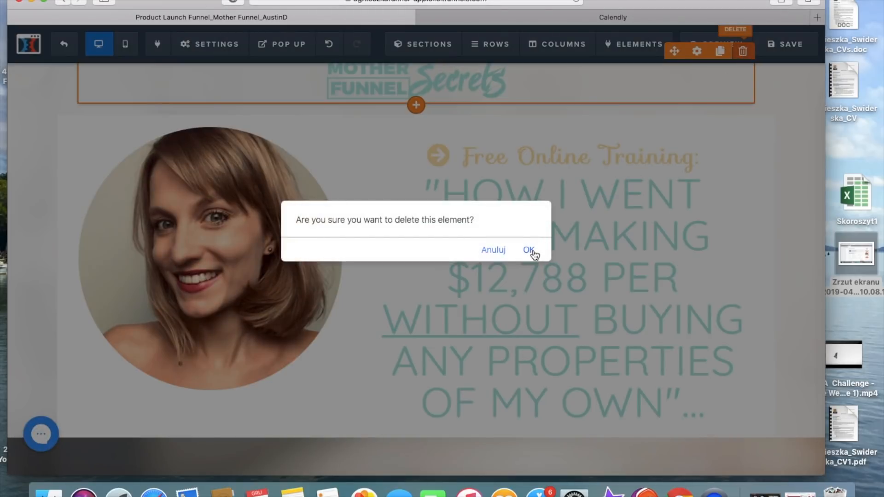
{"action": "left_click", "coordinate": [527, 250]}
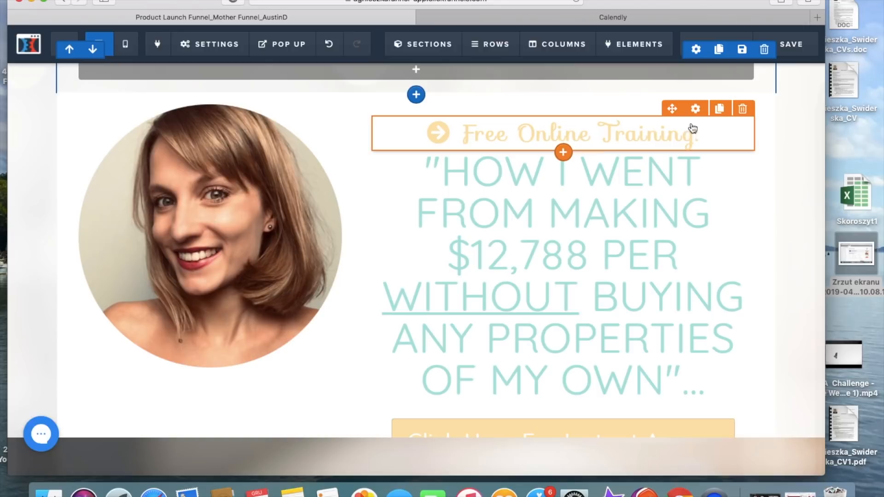
{"action": "left_click", "coordinate": [743, 109]}
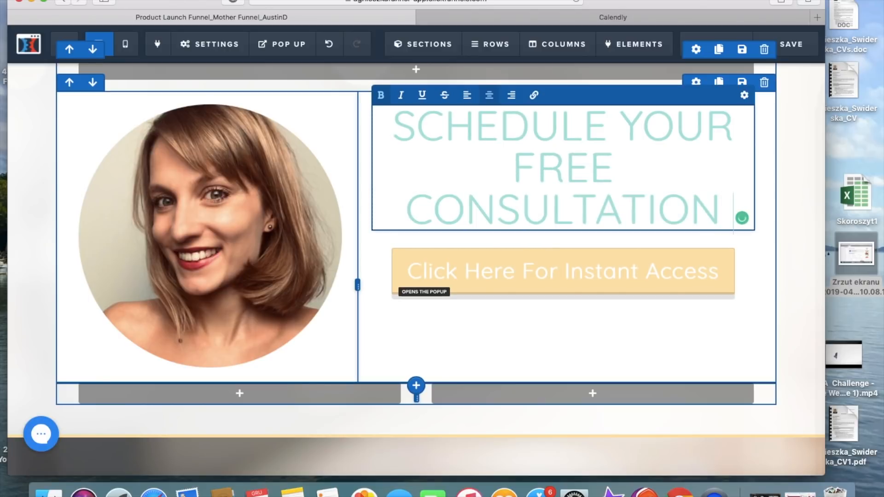
{"action": "type", "text": "CALL NOW!"}
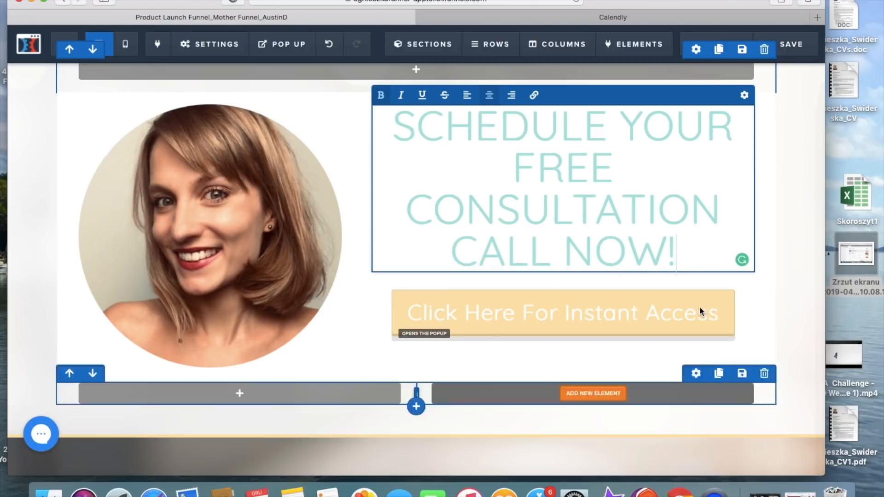
Delete the Click Here For Instant Access button, leaving only the headline beside the headshot
{"action": "left_click", "coordinate": [562, 313]}
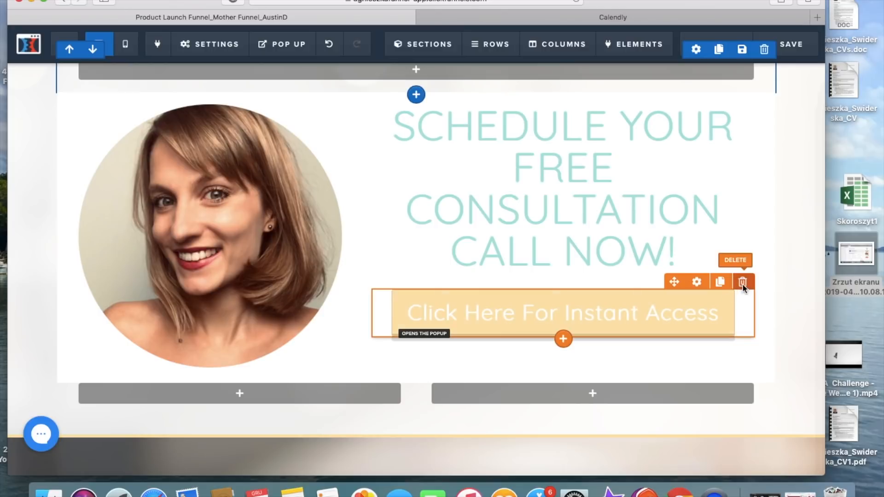
{"action": "left_click", "coordinate": [744, 282]}
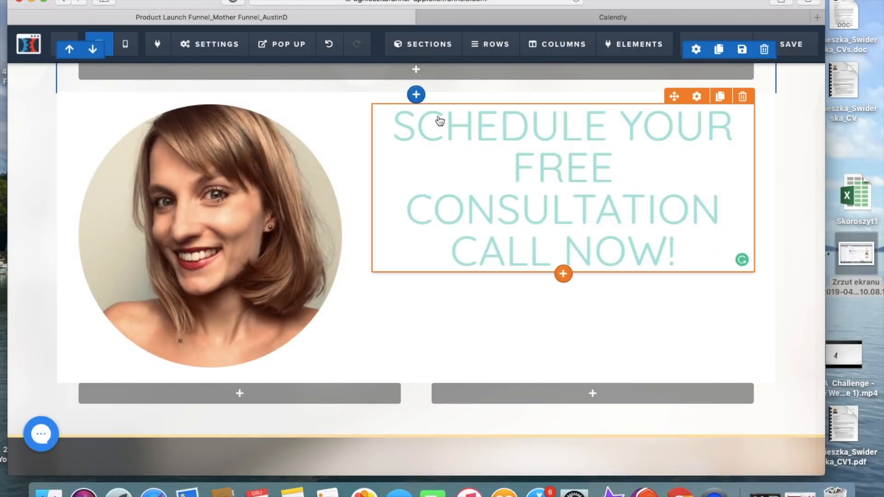
{"action": "left_click", "coordinate": [439, 121]}
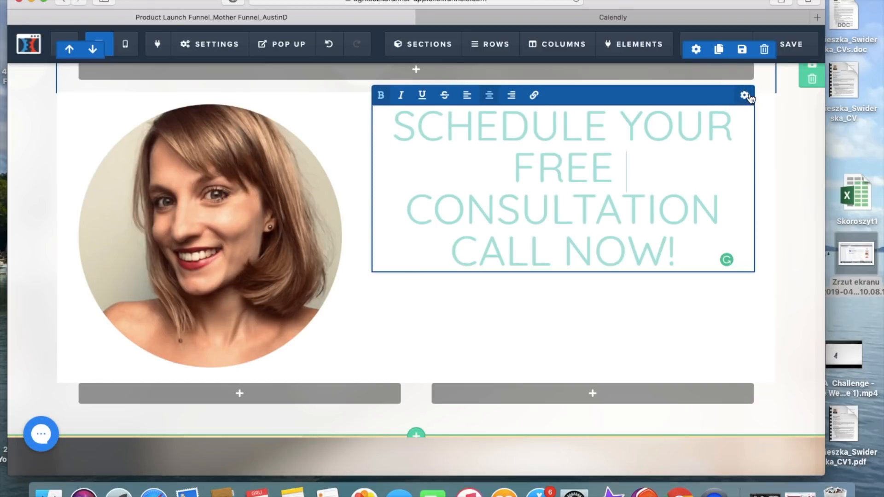
Give the headline a 60 px top margin in its settings
{"action": "left_click", "coordinate": [744, 94]}
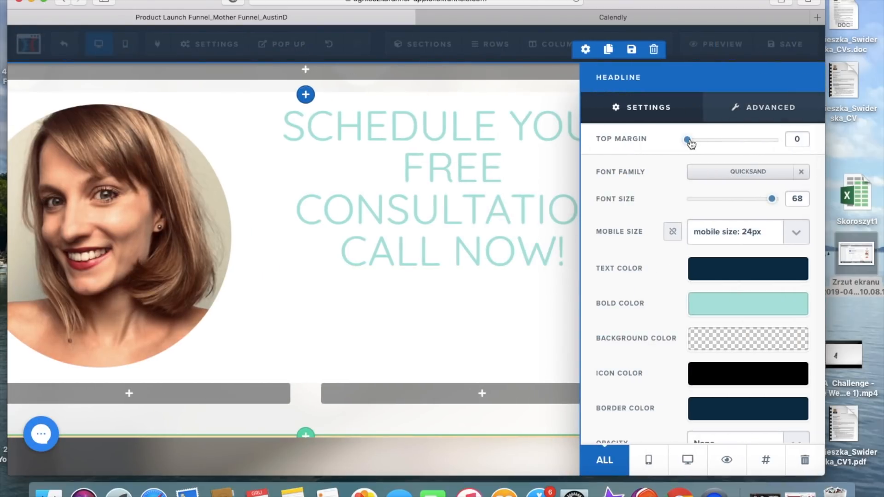
{"action": "left_click_drag", "start_coordinate": [686, 139], "coordinate": [736, 139]}
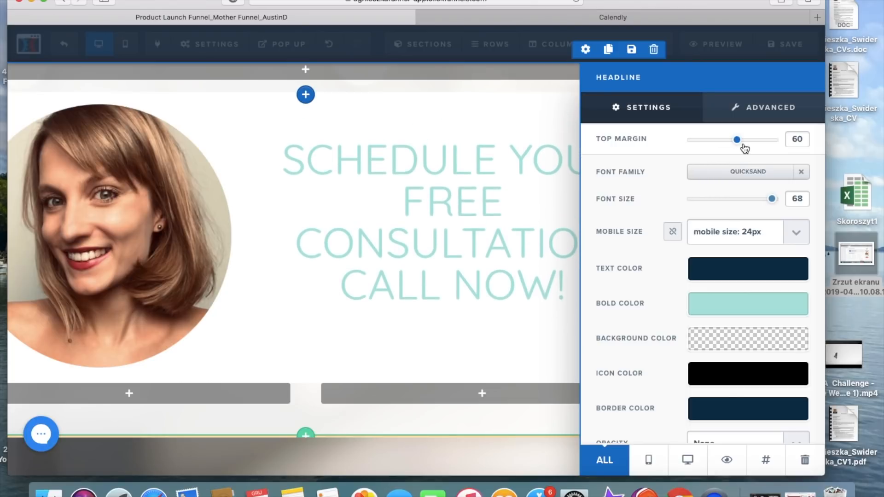
{"action": "left_click_drag", "start_coordinate": [737, 139], "coordinate": [740, 139]}
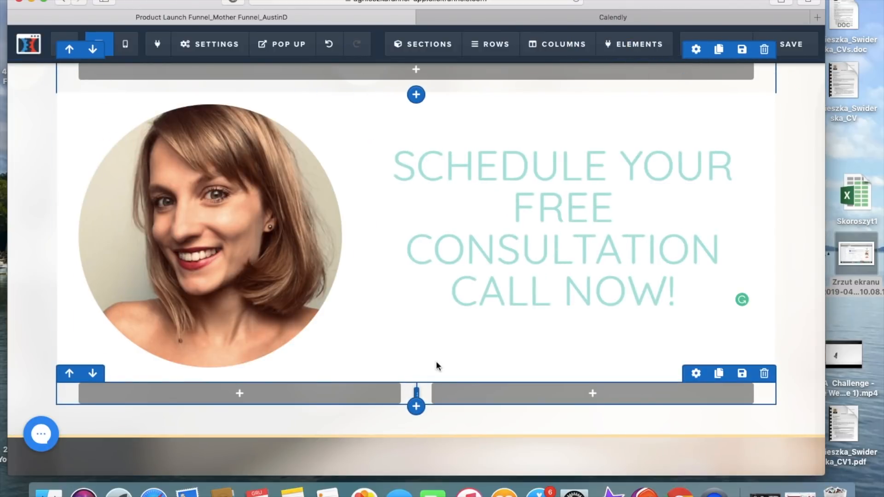
Delete the empty two-column row and add a new single-column row below the headline section
{"action": "left_click", "coordinate": [764, 373]}
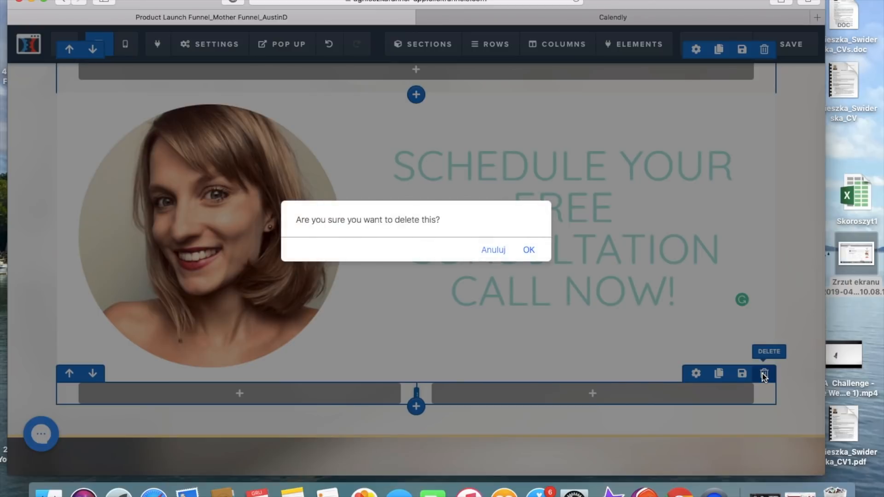
{"action": "left_click", "coordinate": [491, 250]}
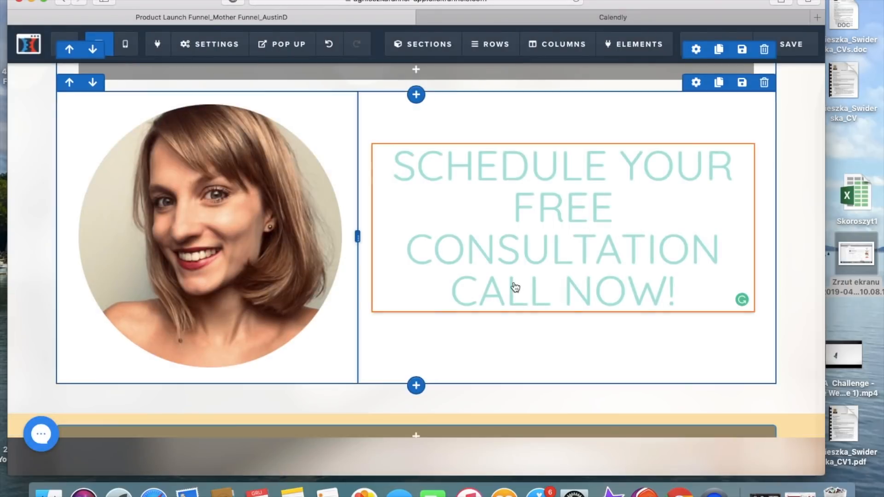
{"action": "left_click", "coordinate": [491, 44]}
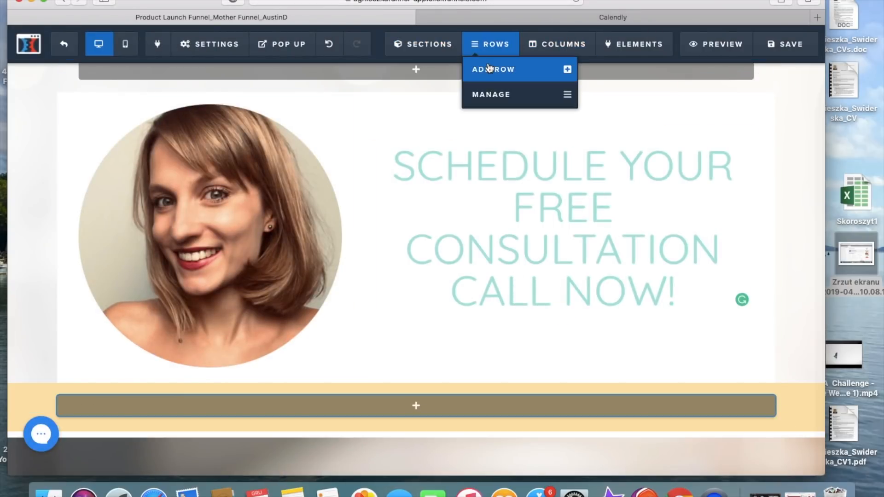
{"action": "left_click", "coordinate": [493, 69]}
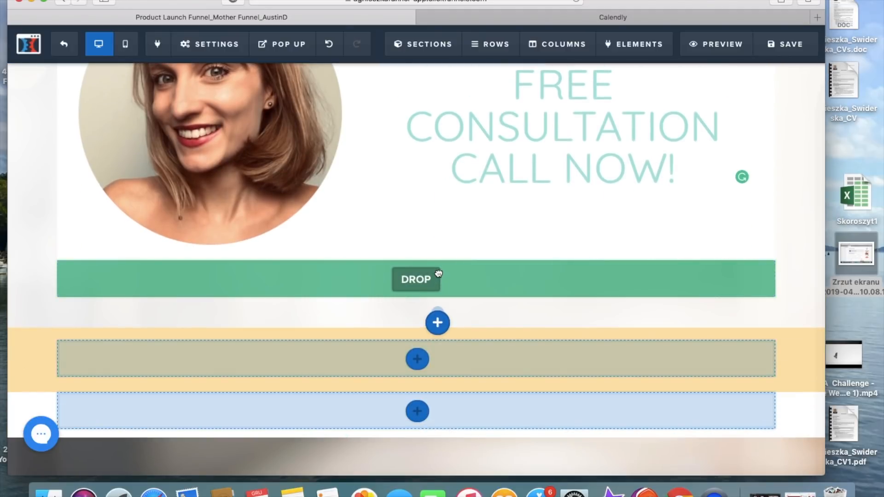
{"action": "scroll", "scroll_direction": "down", "scroll_amount": 3}
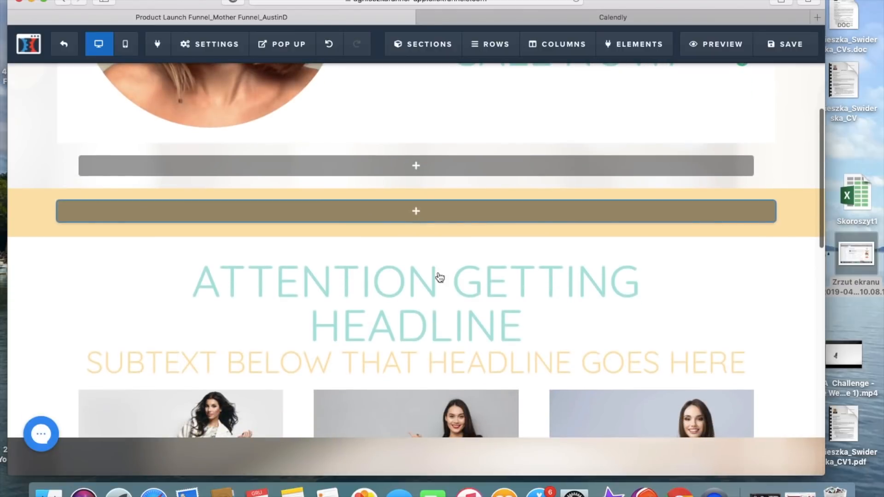
{"action": "scroll", "scroll_direction": "down", "scroll_amount": 3}
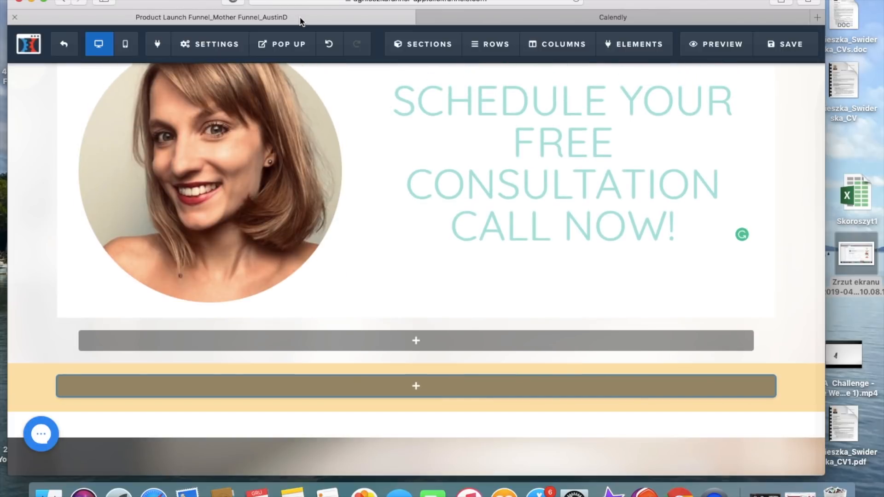
In Calendly, bring up the Consultation Call event's inline embed code for copying
{"action": "left_click", "coordinate": [490, 44]}
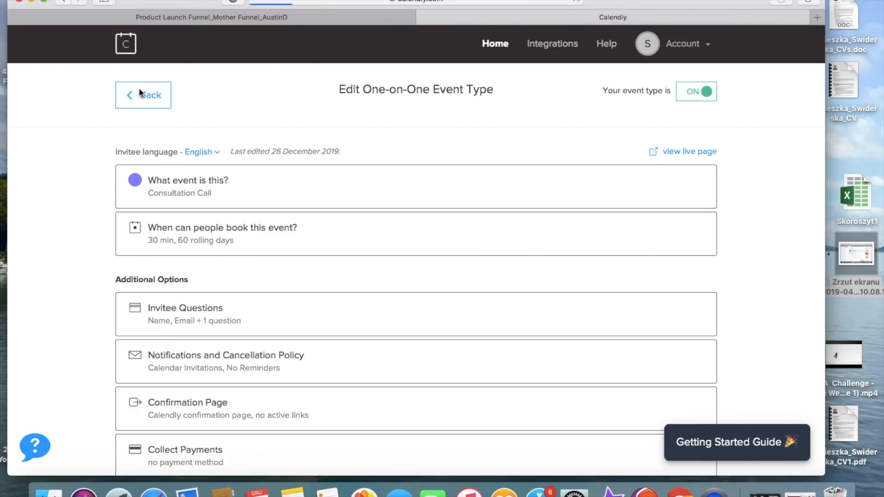
{"action": "left_click", "coordinate": [143, 95]}
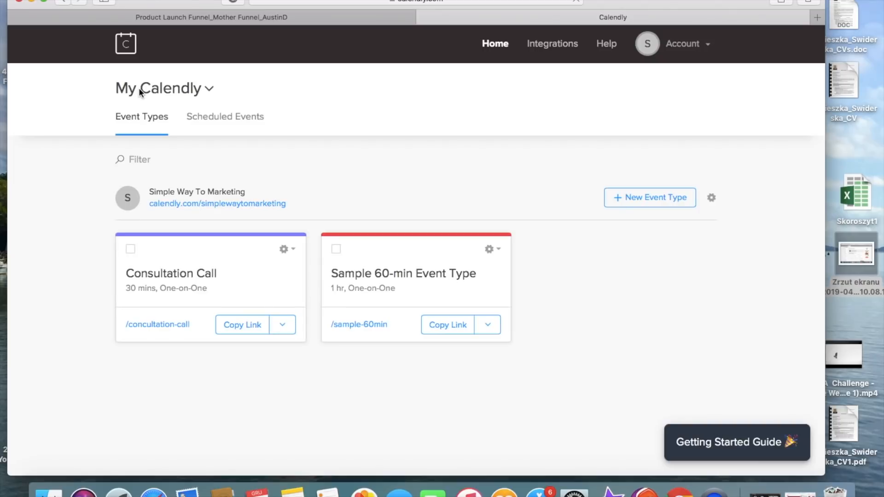
{"action": "left_click", "coordinate": [284, 248]}
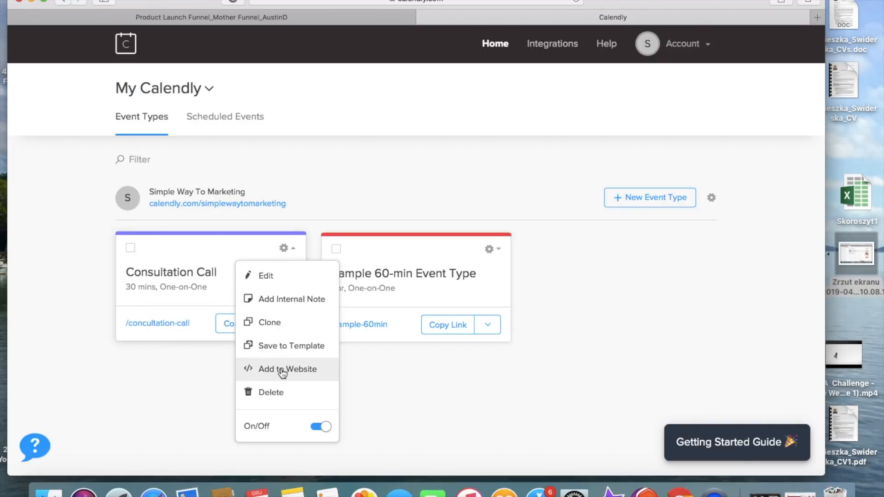
{"action": "left_click", "coordinate": [287, 368]}
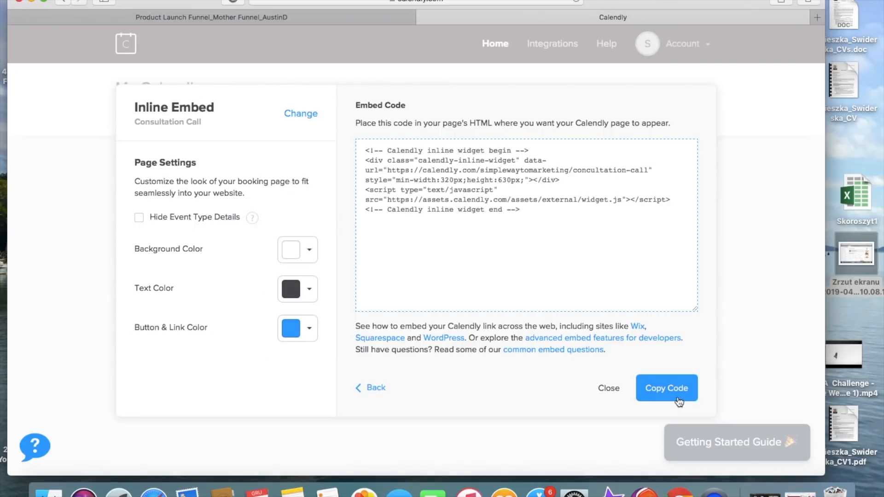
{"action": "mouse_move", "coordinate": [552, 222]}
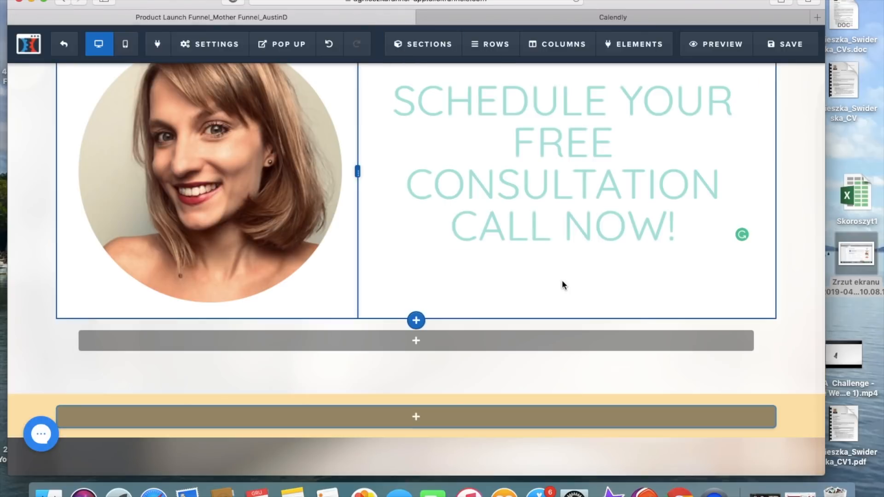
Add a Custom JS/HTML element below the headline row
{"action": "left_click", "coordinate": [633, 44]}
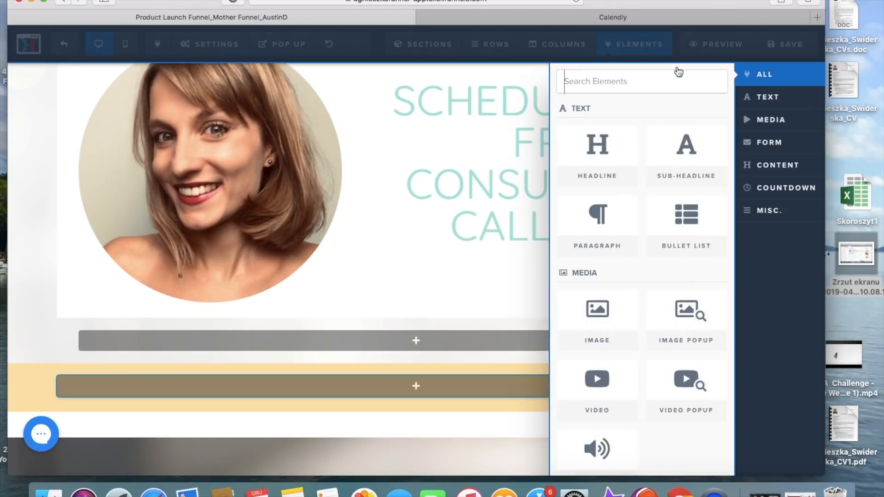
{"action": "scroll", "scroll_direction": "down", "scroll_amount": 3}
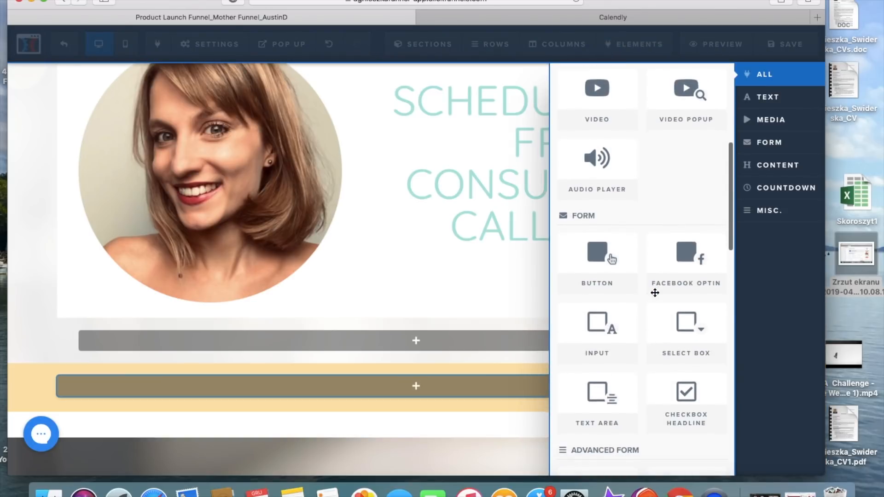
{"action": "scroll", "scroll_direction": "down", "scroll_amount": 3}
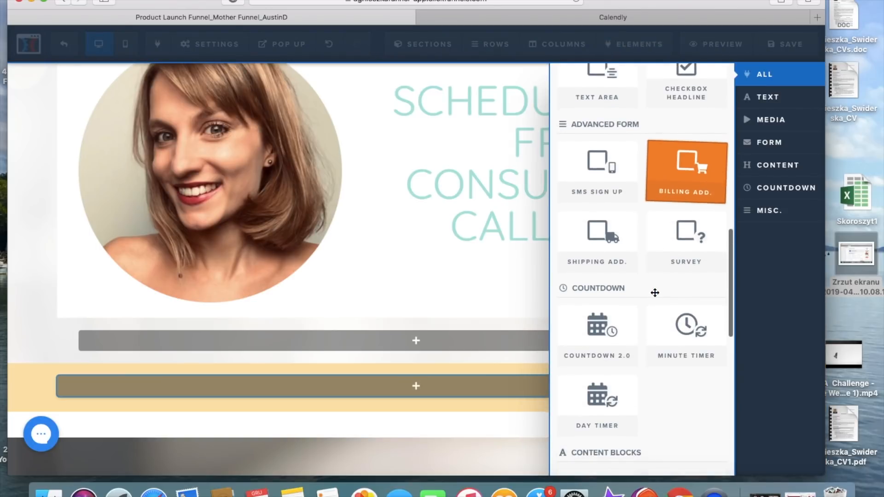
{"action": "scroll", "scroll_direction": "down", "scroll_amount": 3}
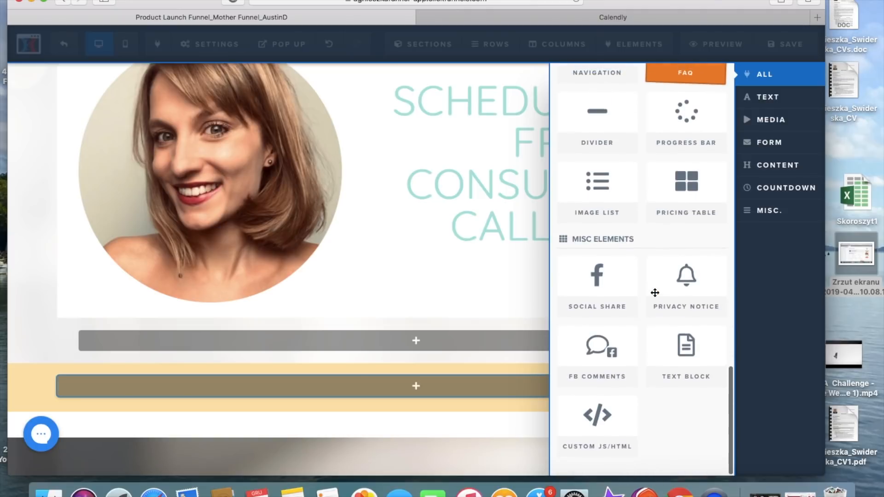
{"action": "mouse_move", "coordinate": [597, 428]}
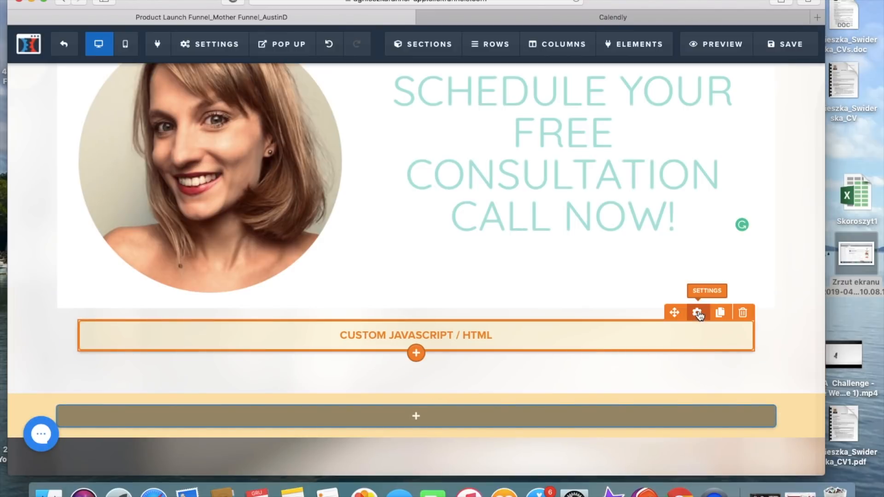
{"action": "left_click", "coordinate": [698, 312]}
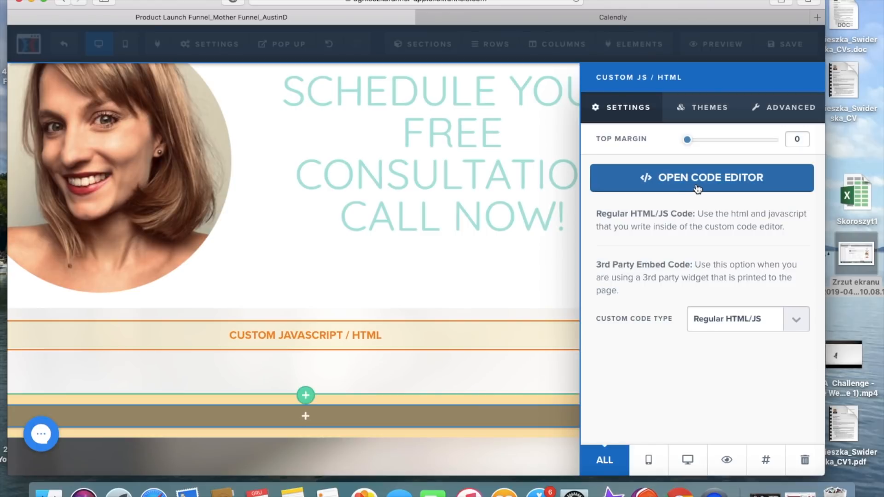
Paste the Calendly inline widget code into the block's code editor and save the page
{"action": "left_click", "coordinate": [701, 177]}
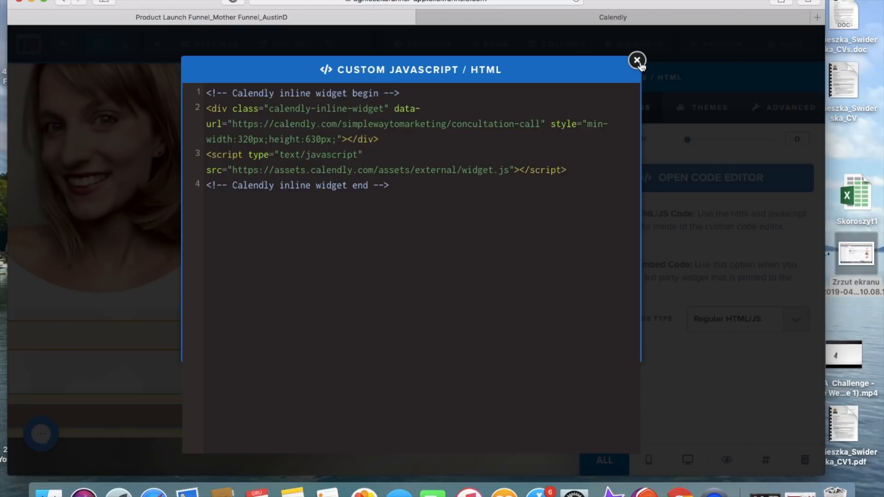
{"action": "left_click", "coordinate": [636, 61]}
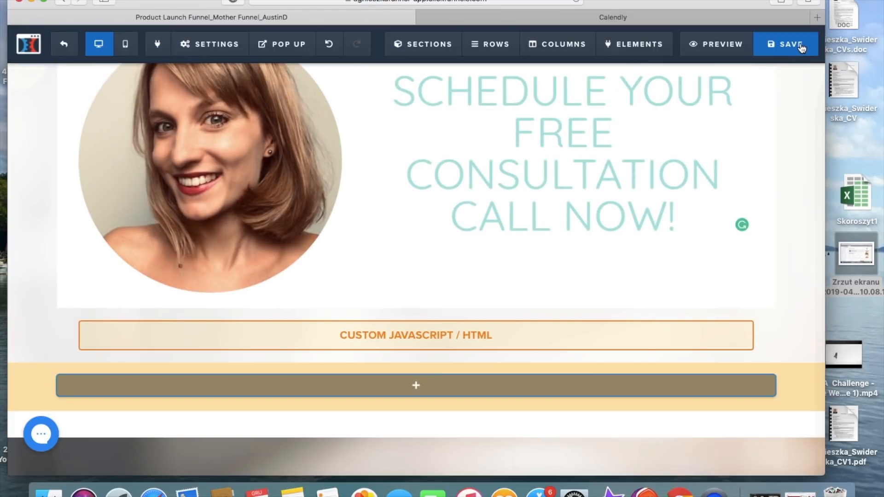
{"action": "left_click", "coordinate": [785, 44]}
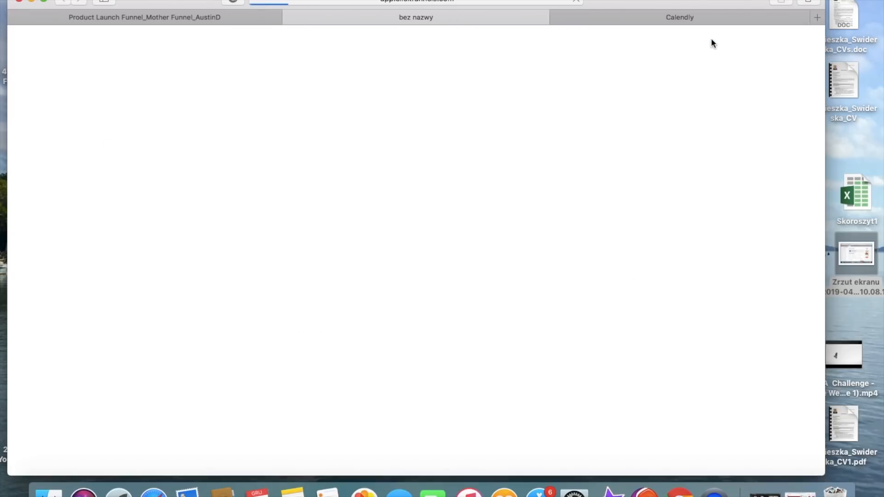
Preview the live page with the embedded Consultation Call booking calendar
{"action": "left_click", "coordinate": [415, 16]}
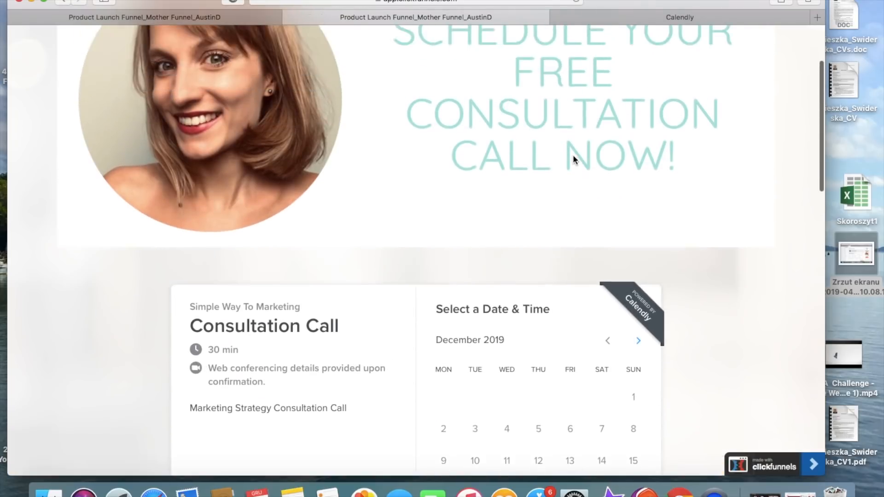
Book a test call for 11:00 on December 31 as Agnieszka with her email and schedule the event
{"action": "scroll", "scroll_direction": "down", "scroll_amount": 3}
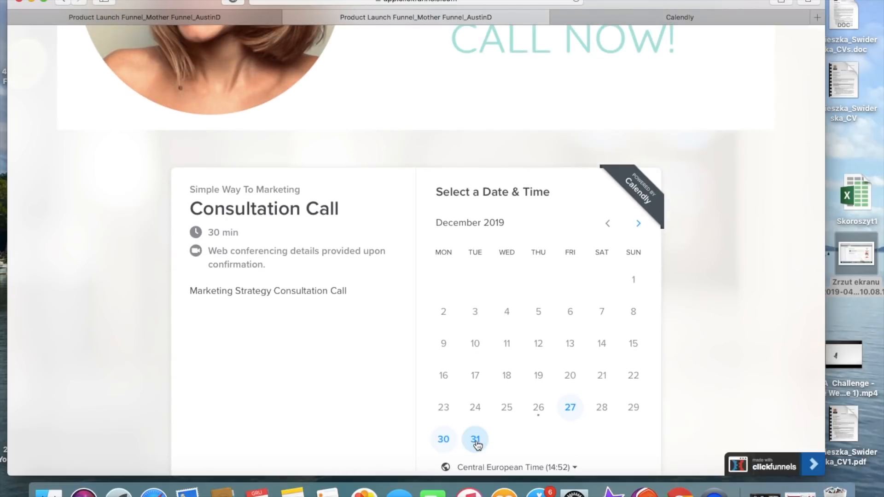
{"action": "left_click", "coordinate": [475, 440]}
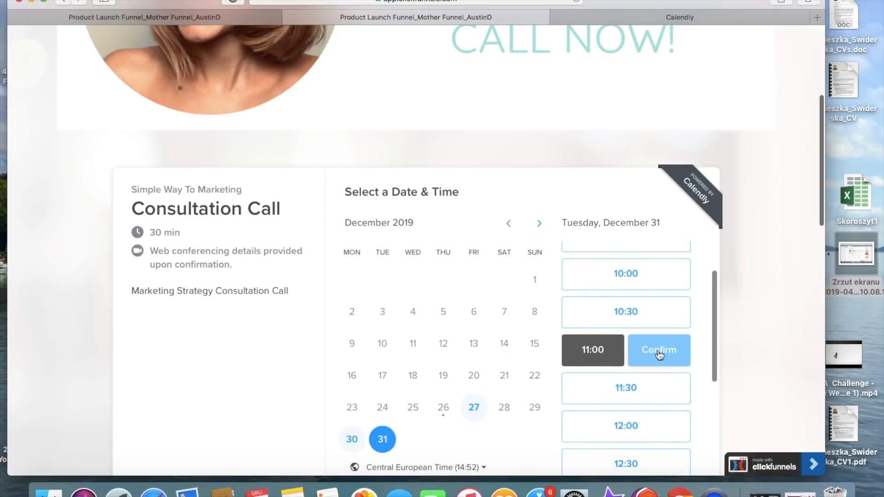
{"action": "left_click", "coordinate": [659, 350]}
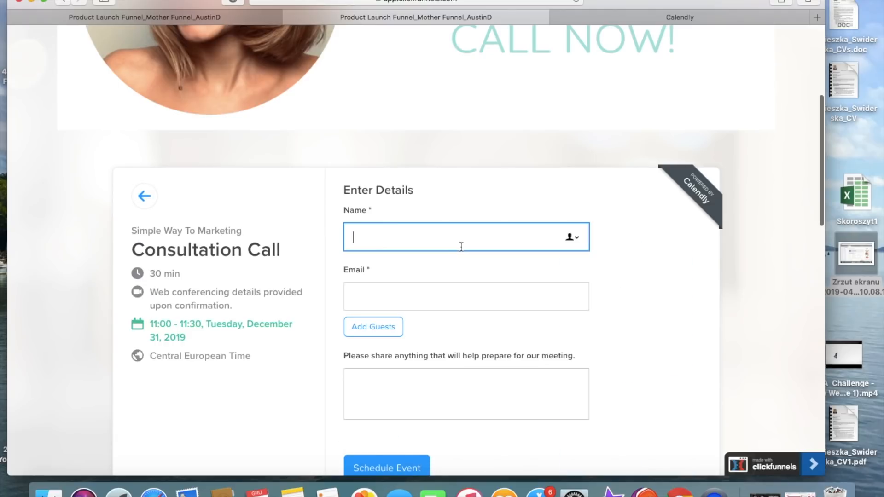
{"action": "type", "text": "Agnieszka"}
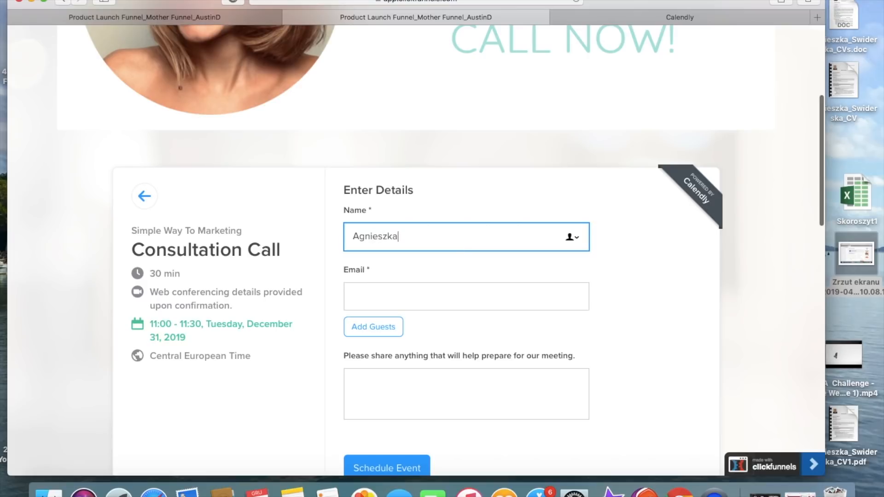
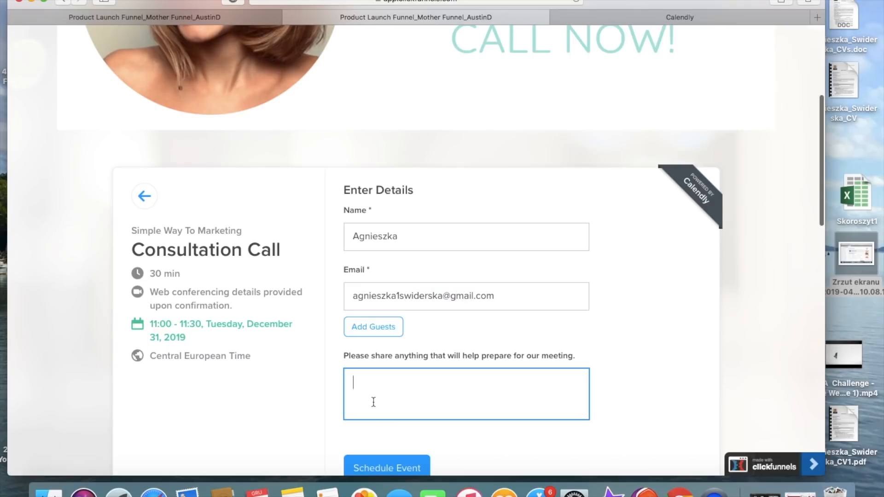
{"action": "left_click", "coordinate": [386, 468]}
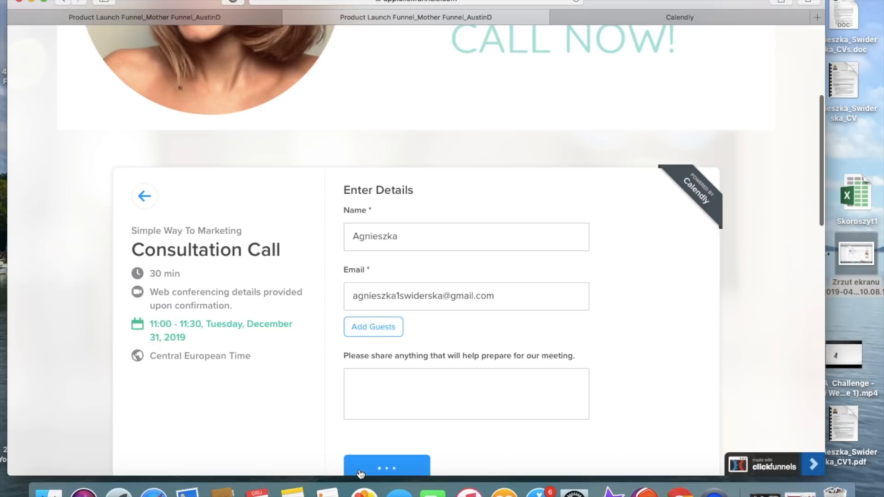
{"action": "left_click", "coordinate": [386, 468]}
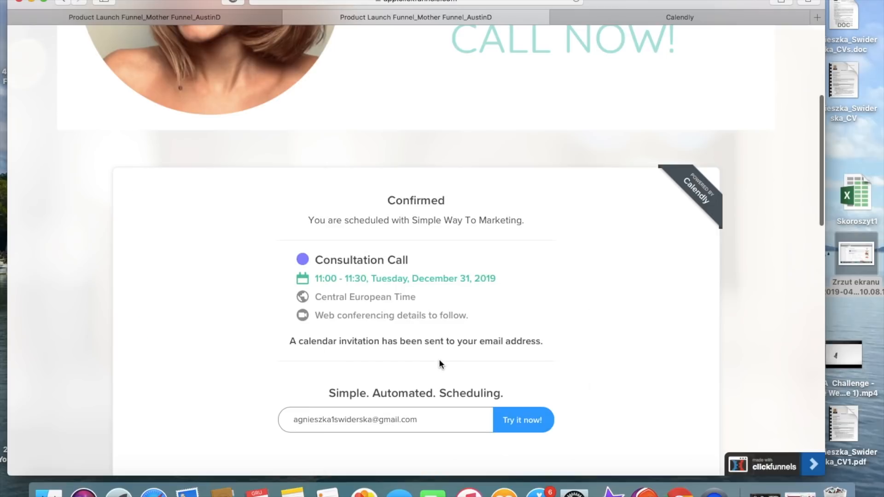
{"action": "scroll", "scroll_direction": "down", "scroll_amount": 3}
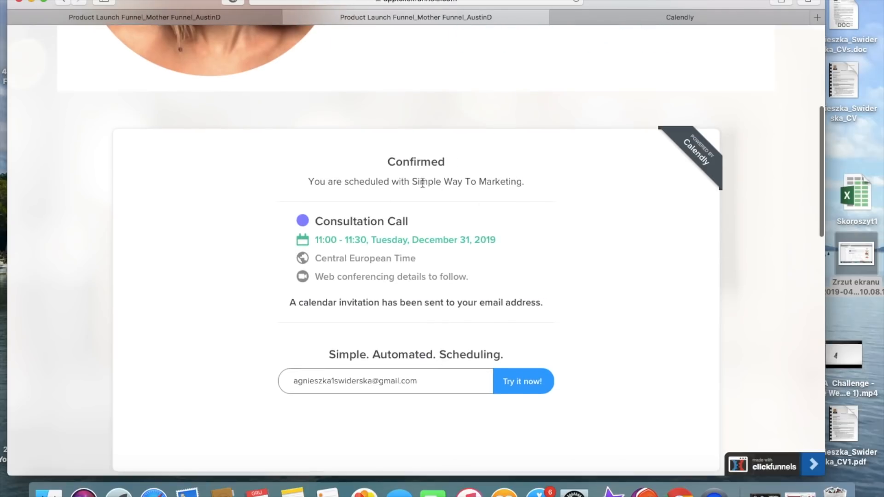
{"action": "mouse_move", "coordinate": [462, 180]}
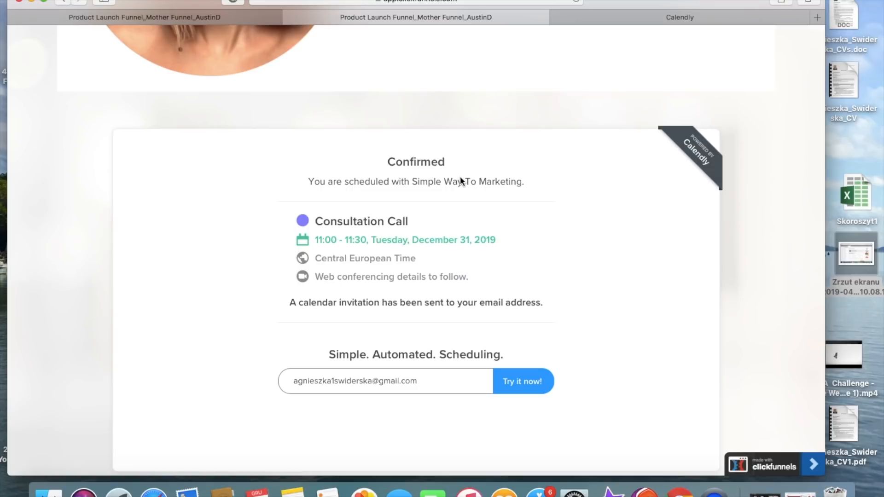
{"action": "mouse_move", "coordinate": [448, 235]}
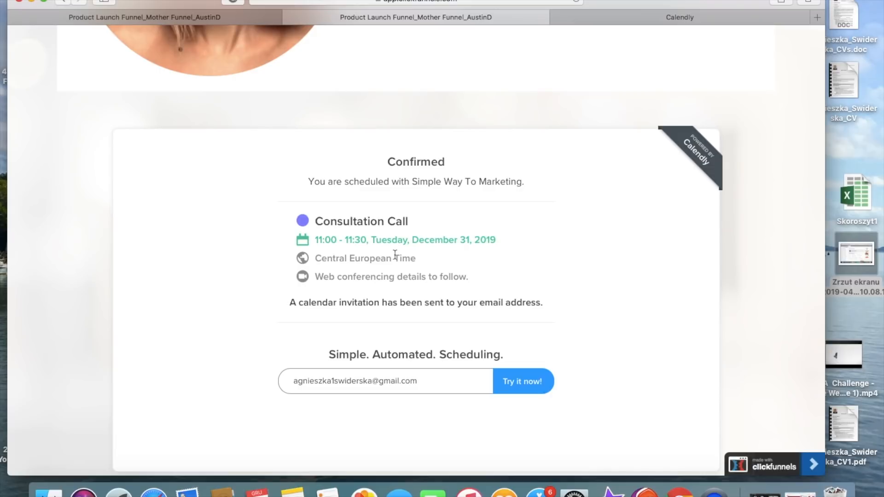
{"action": "mouse_move", "coordinate": [498, 228]}
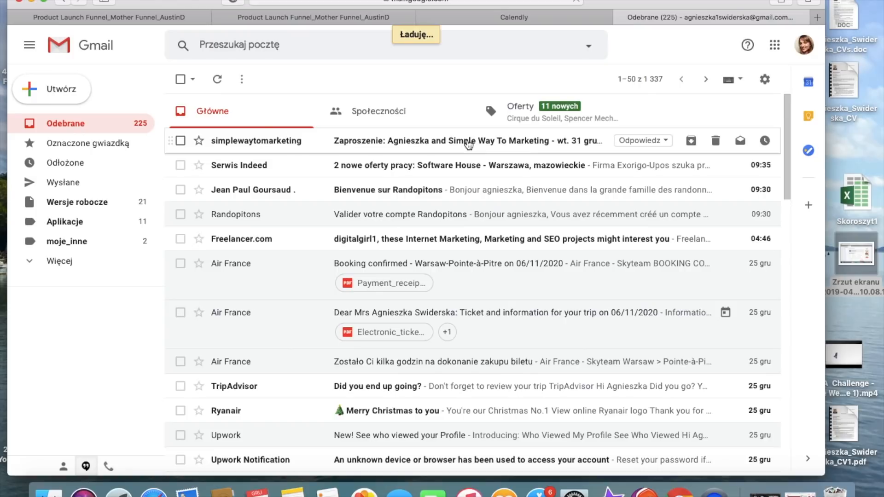
Read the Consultation Call invitation from simplewaytomarketing with its Zoom details
{"action": "left_click", "coordinate": [462, 140]}
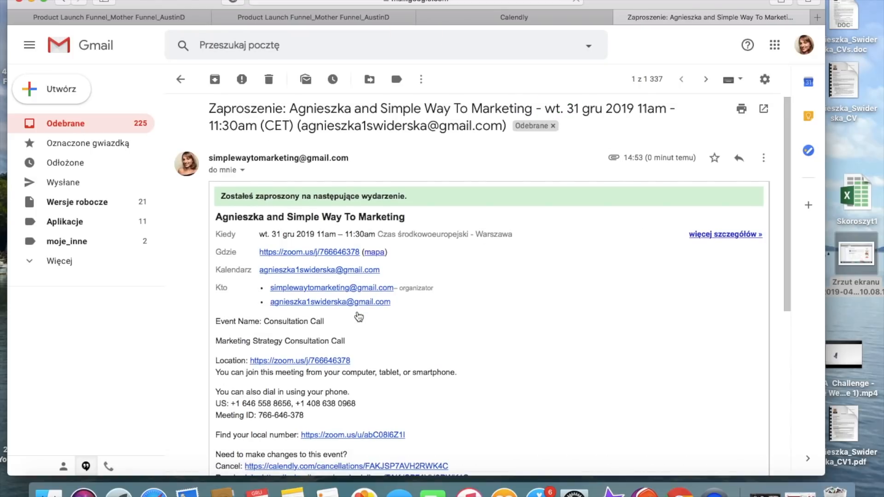
{"action": "scroll", "scroll_direction": "down", "scroll_amount": 3}
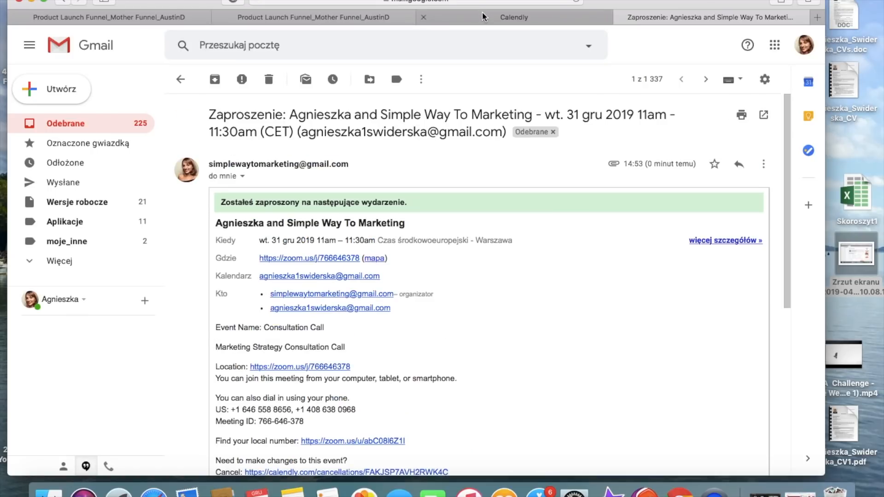
Back in Calendly, view the Upcoming scheduled events including Agnieszka's 31 December 11:00 Consultation Call
{"action": "left_click", "coordinate": [513, 17]}
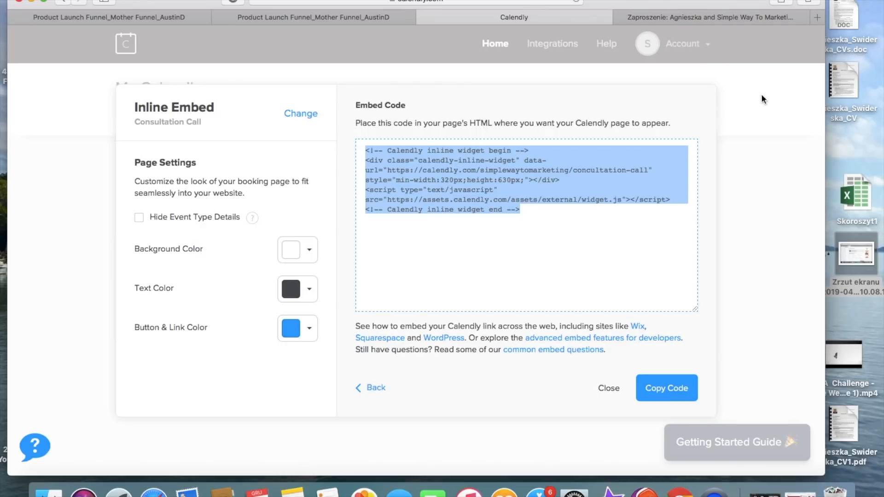
{"action": "left_click", "coordinate": [608, 387]}
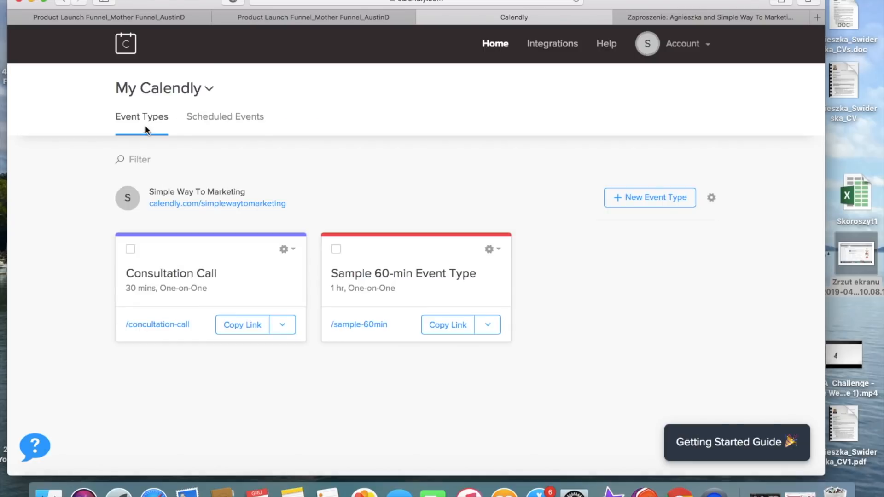
{"action": "left_click", "coordinate": [225, 117]}
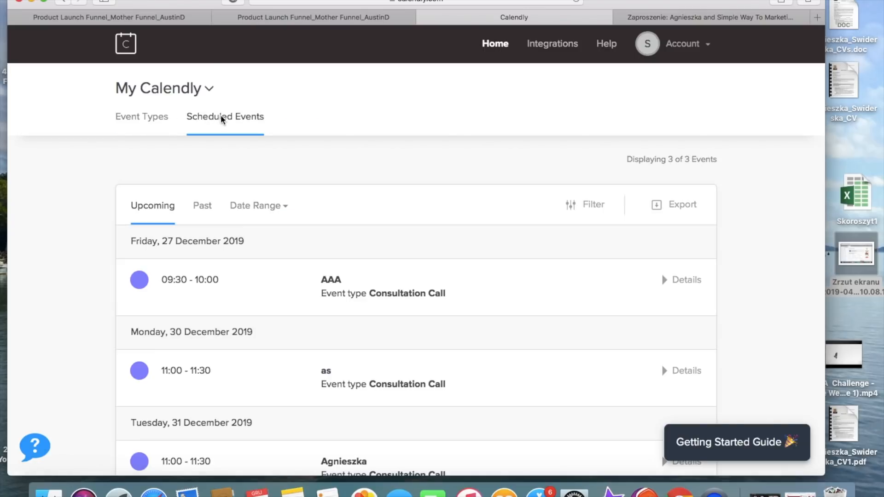
{"action": "scroll", "scroll_direction": "down", "scroll_amount": 3}
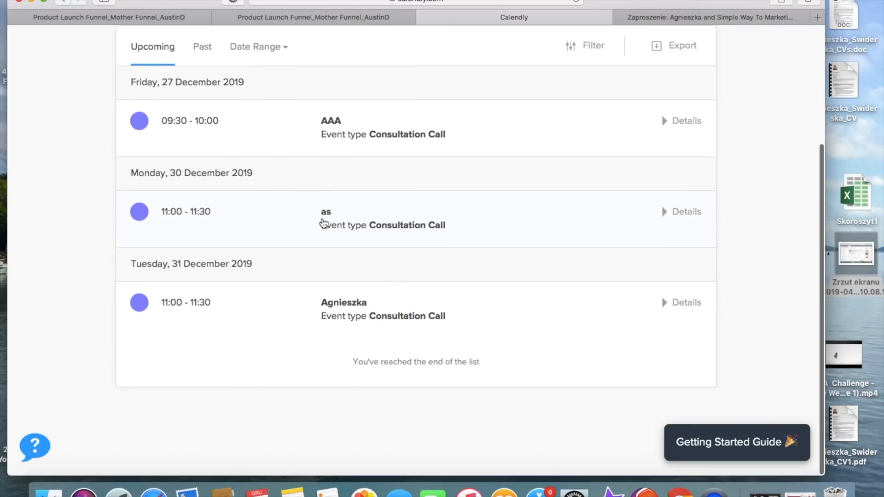